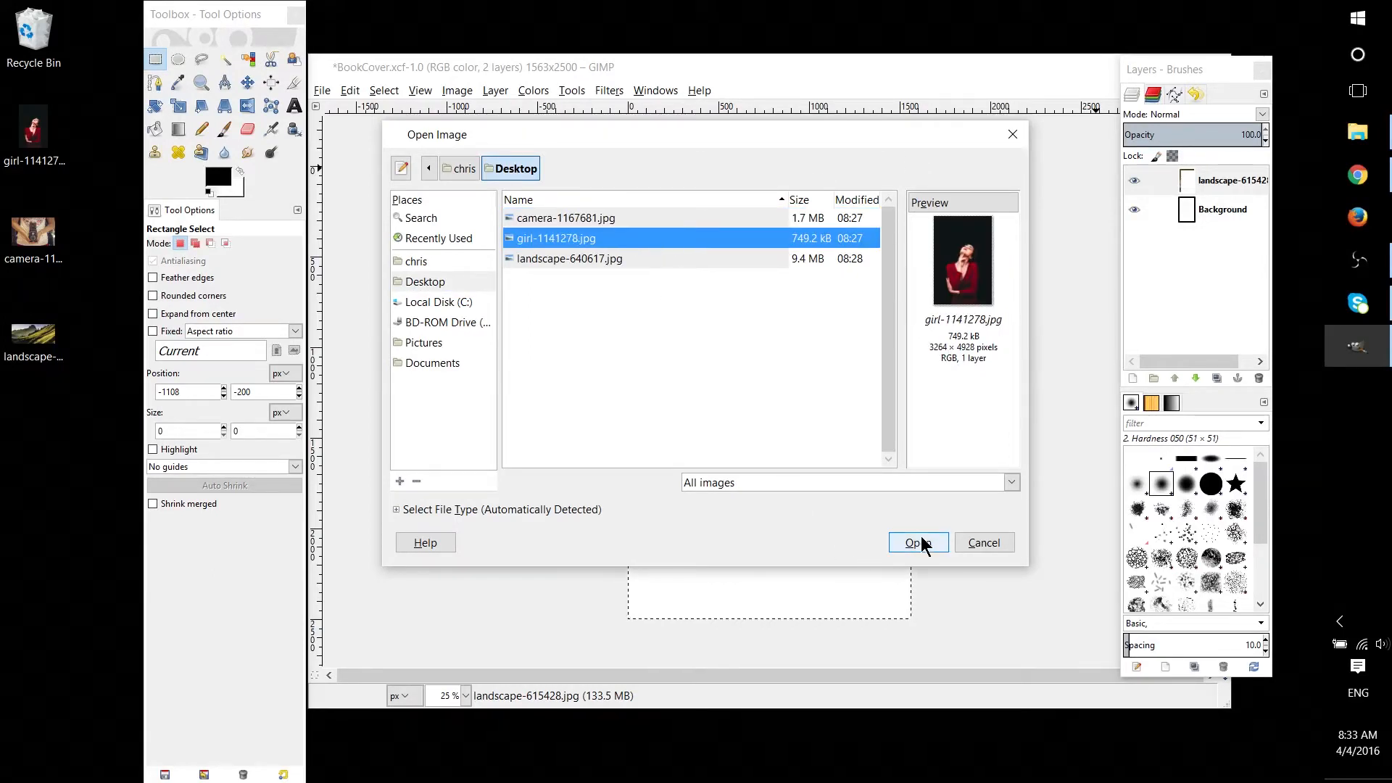
# Open girl-1141278.jpg from the Desktop in its own image window
pyautogui.click(918, 543)
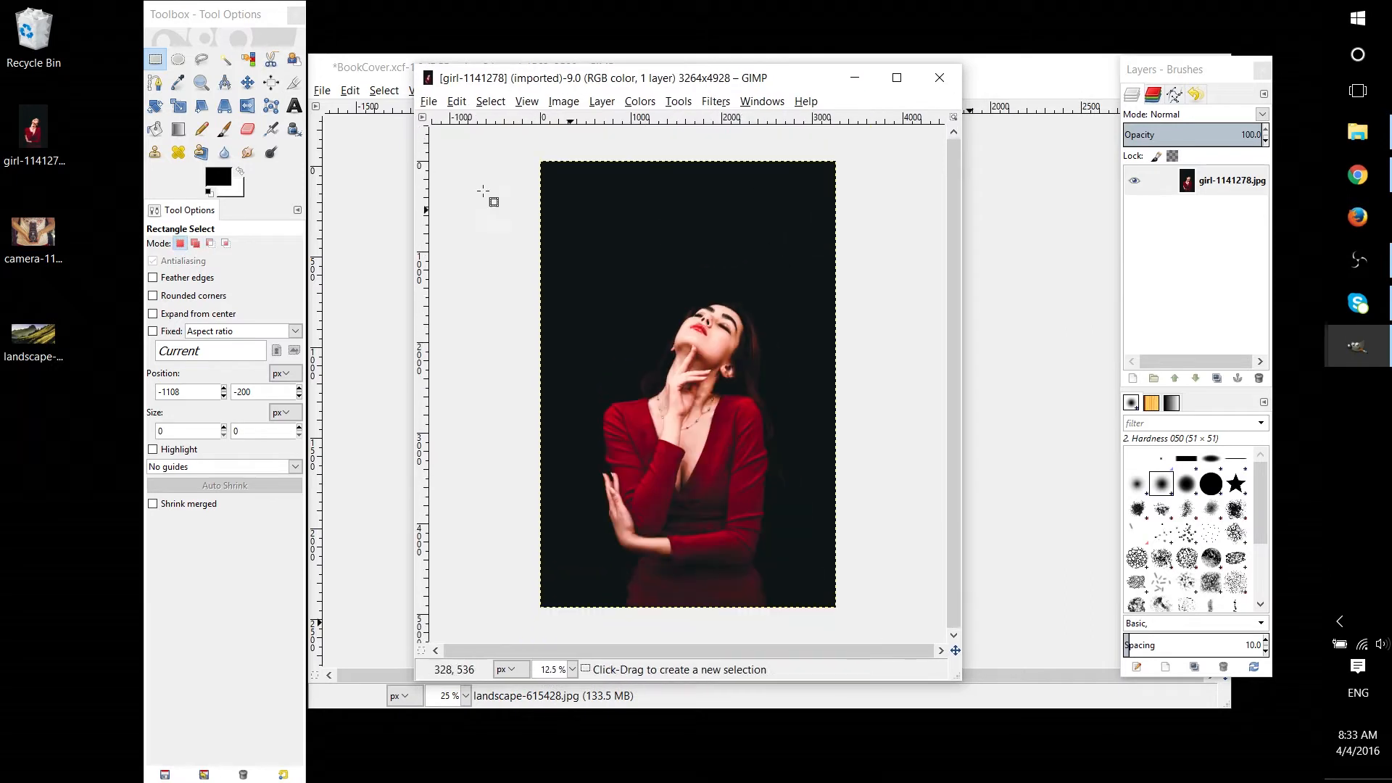
# Fuzzy-select the dark background around the woman, tune Threshold, and delete it to white
pyautogui.click(225, 61)
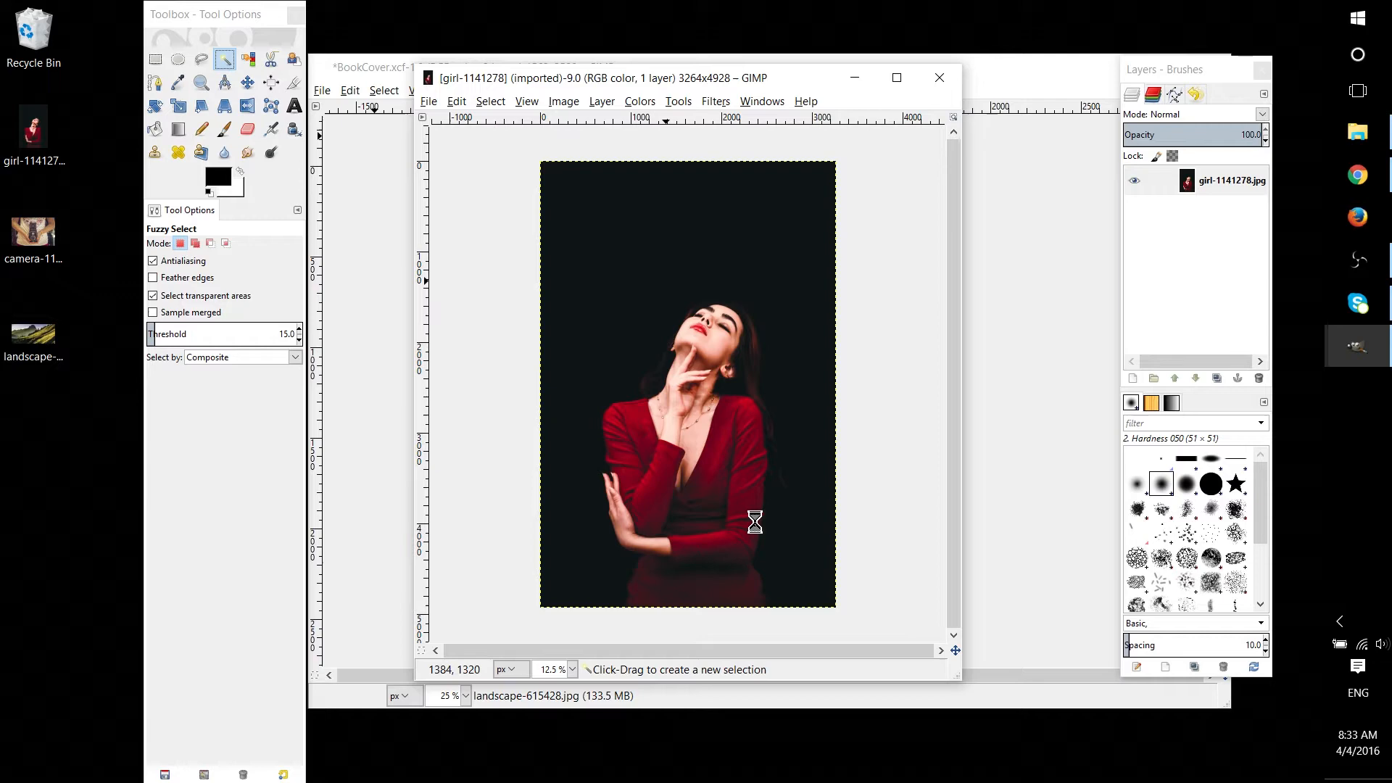
pyautogui.click(754, 522)
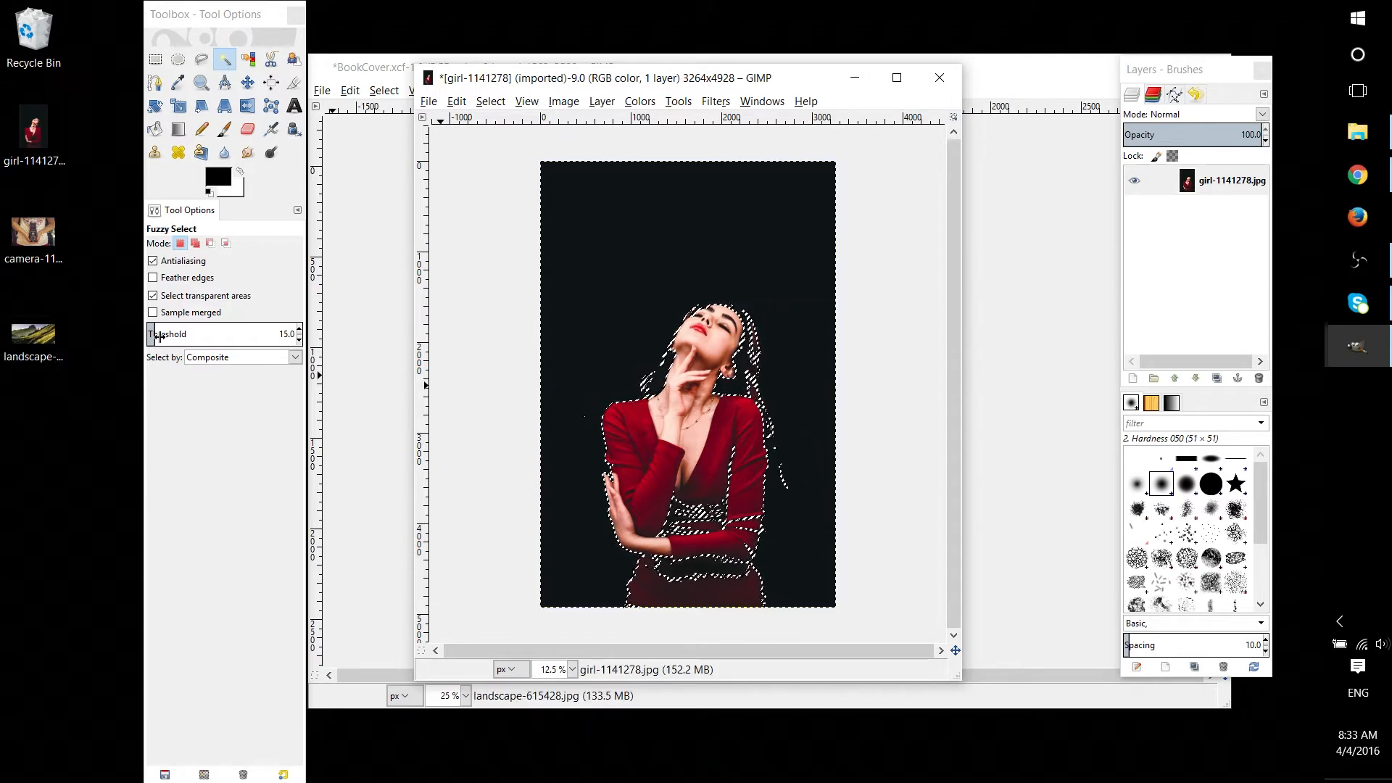
pyautogui.moveTo(155, 333); pyautogui.dragTo(215, 333)
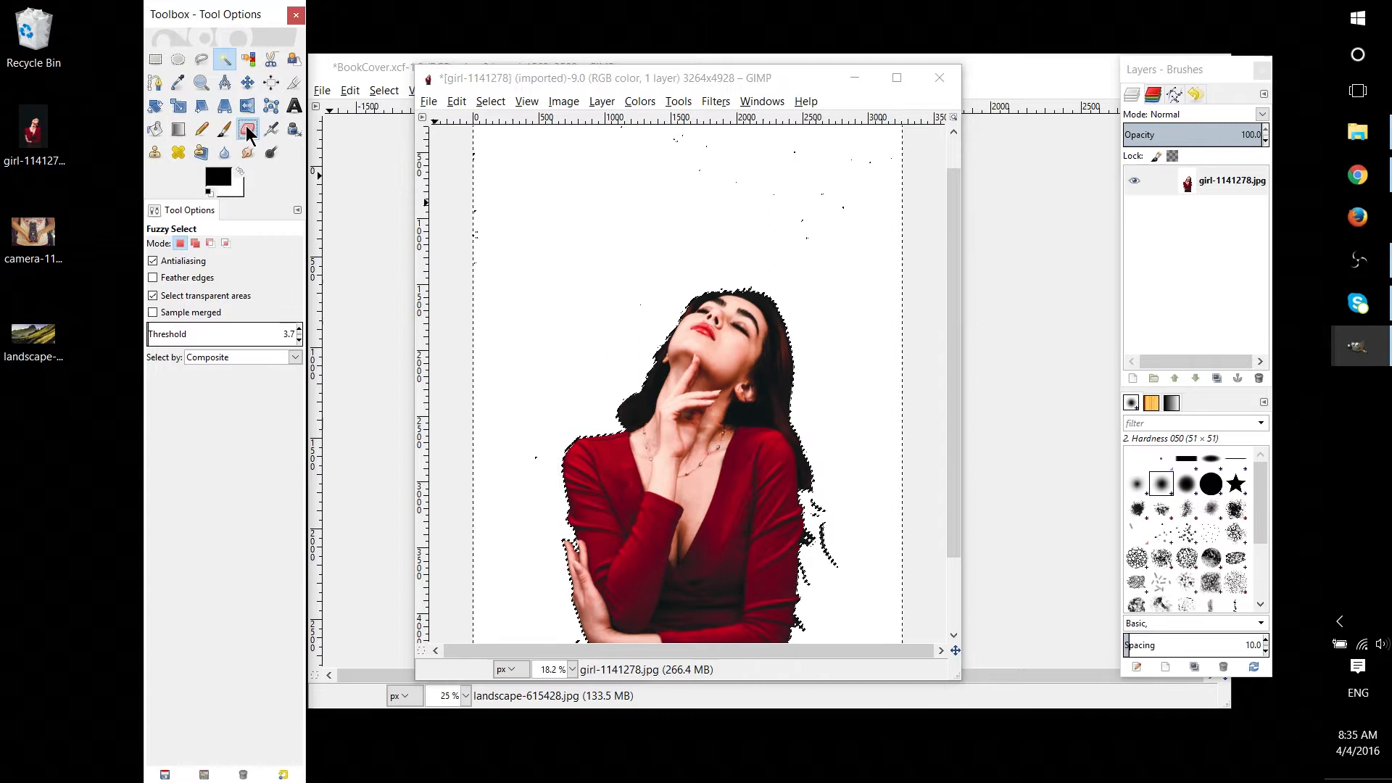
# Add an alpha channel to the woman's layer and clear the white background to transparency
pyautogui.click(248, 127)
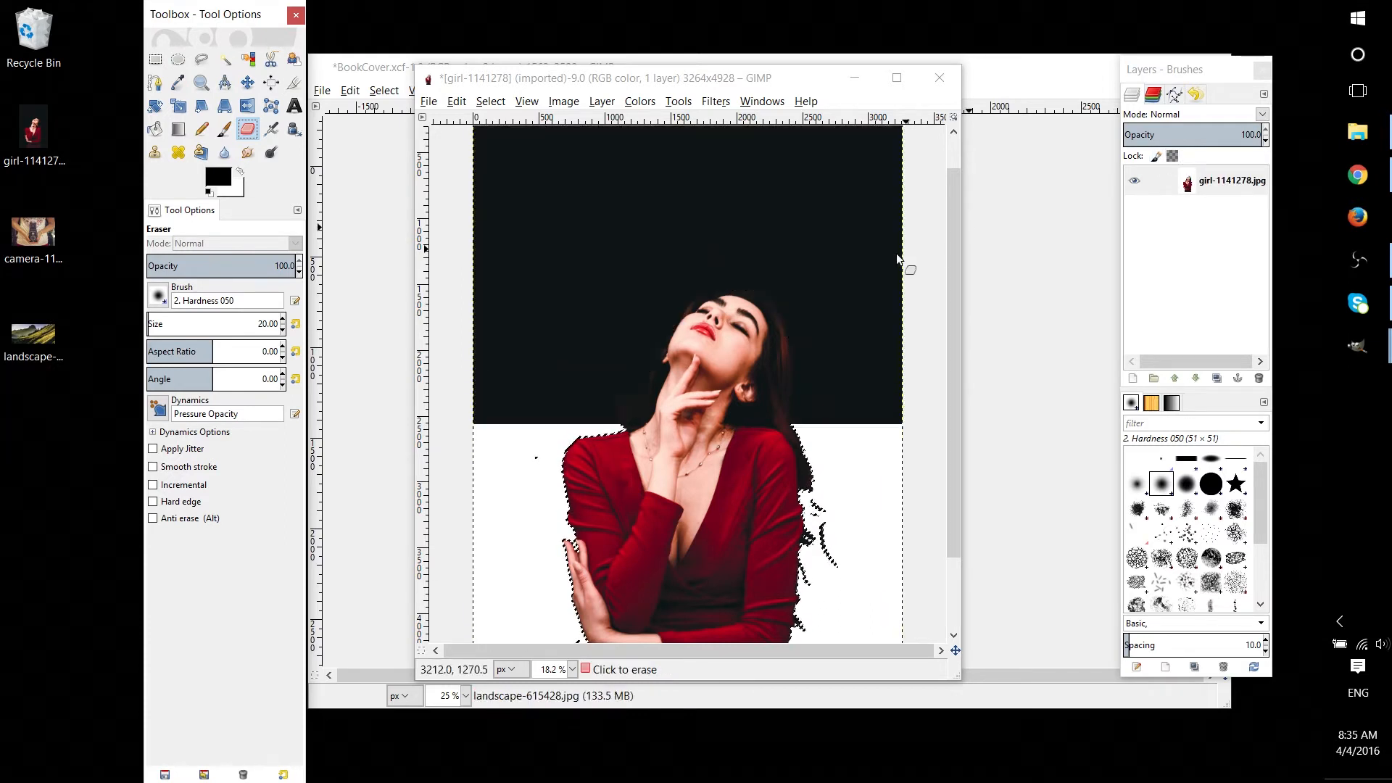
pyautogui.rightClick(1229, 180)
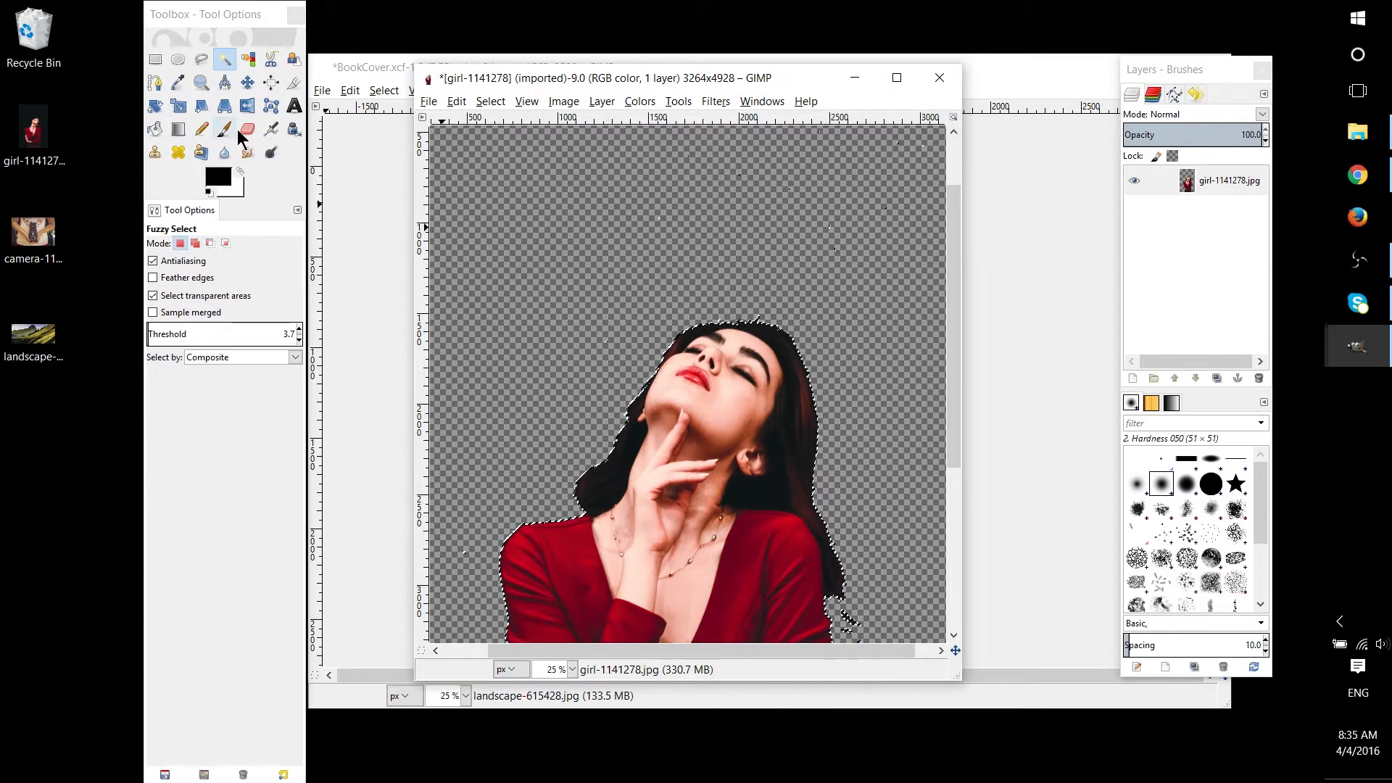
# Erase the stray background specks with an enlarged Eraser brush
pyautogui.click(247, 127)
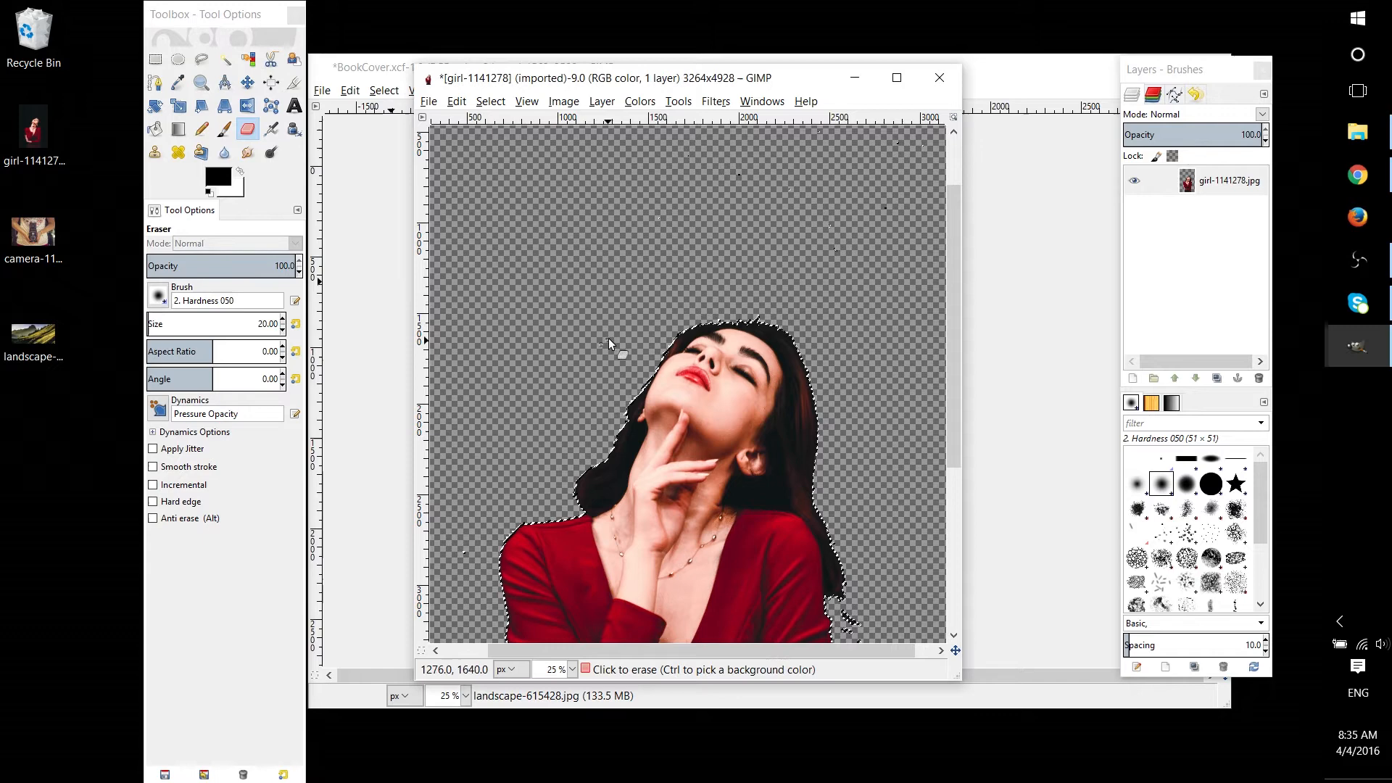
pyautogui.moveTo(841, 254)
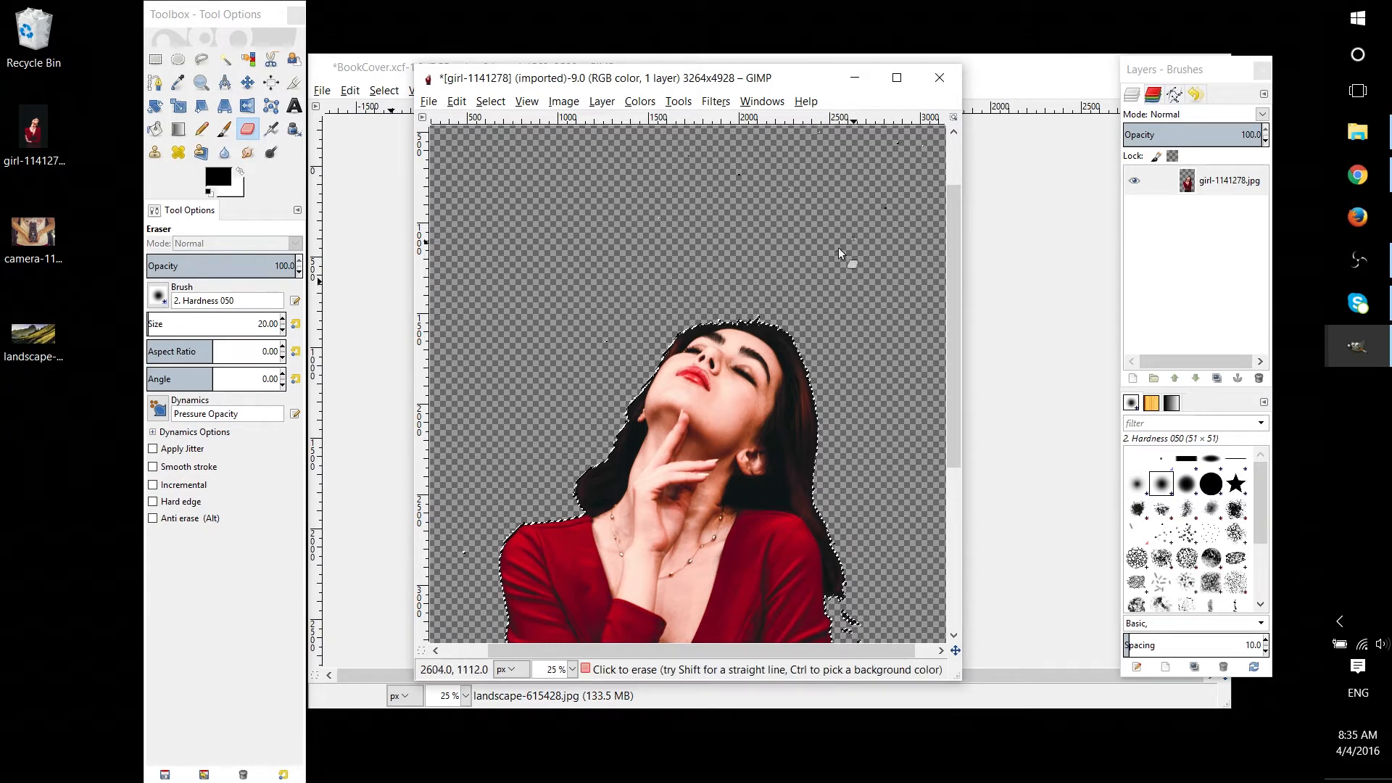
pyautogui.moveTo(818, 139)
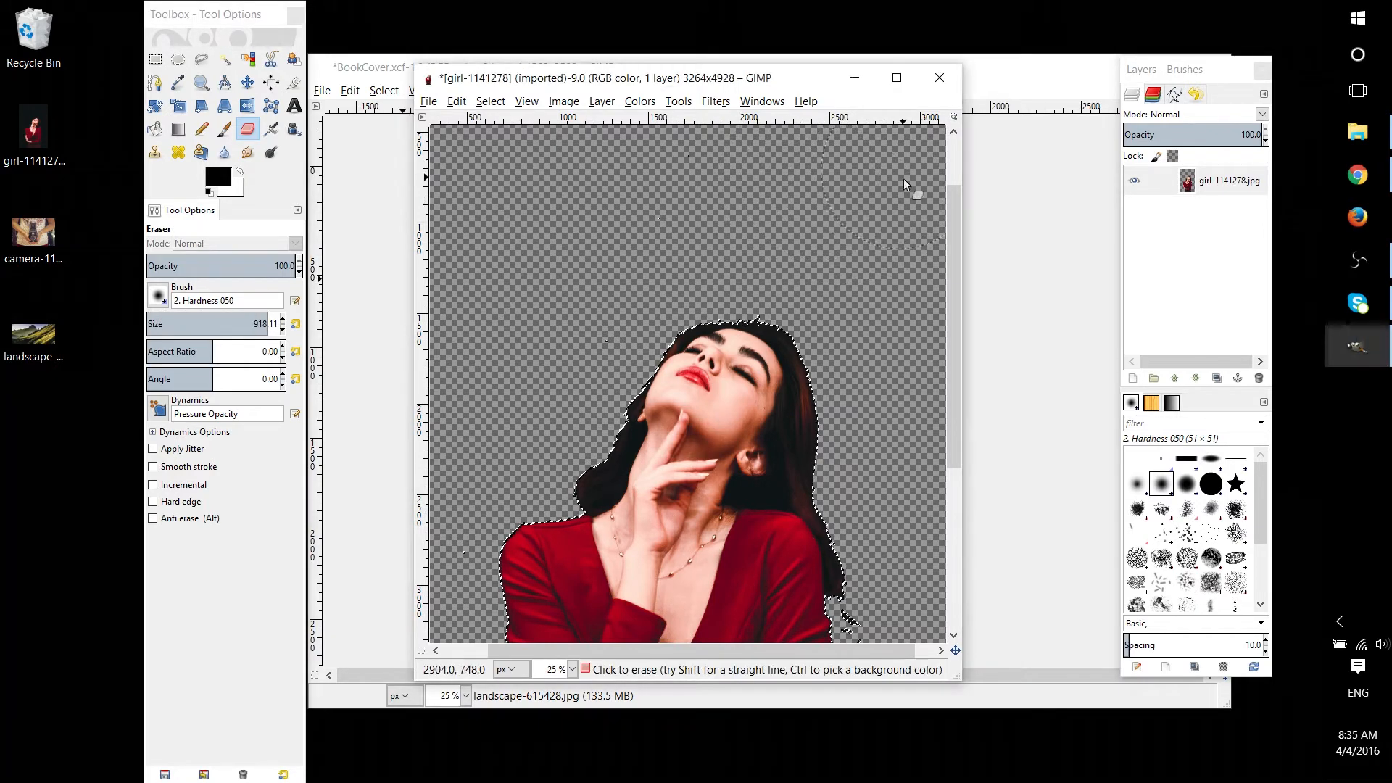
pyautogui.scroll(-3)
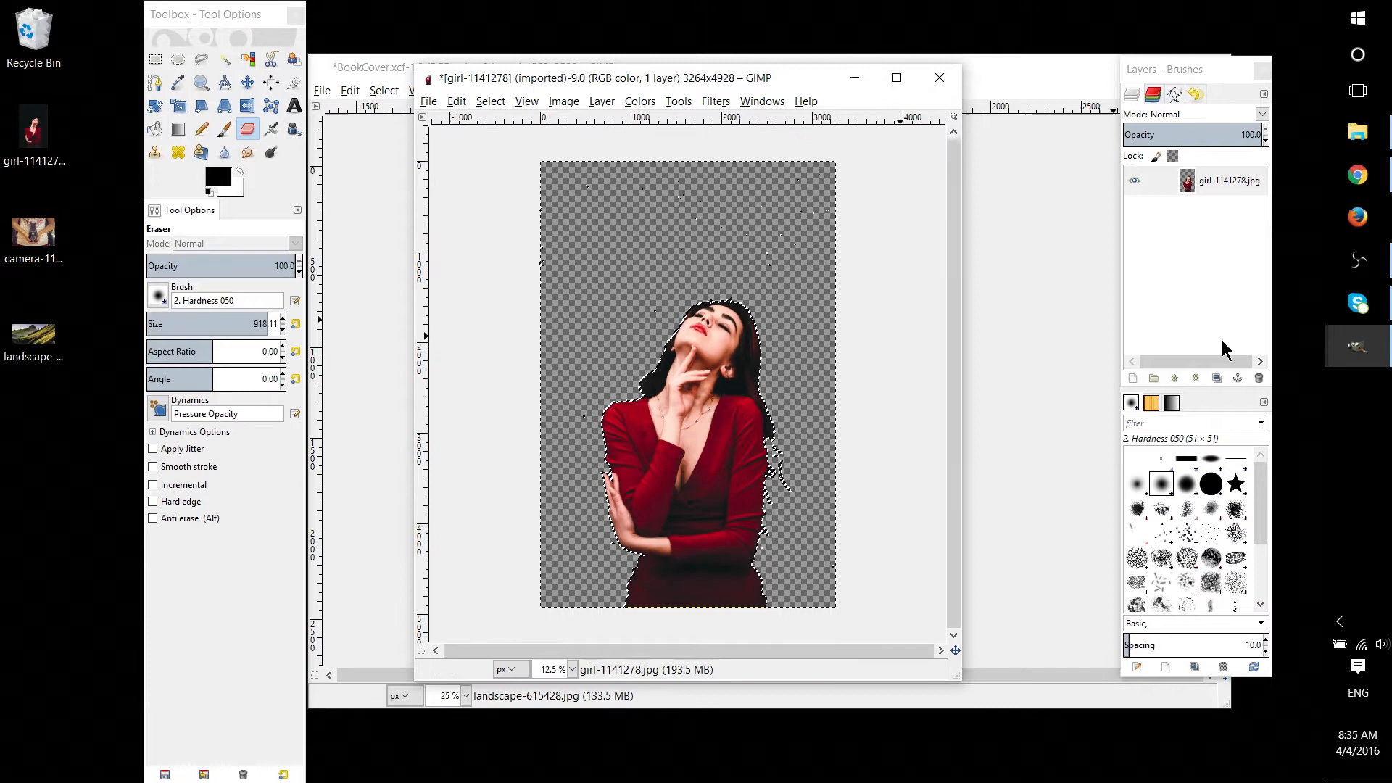
# Add a new transparent layer and move the landscape lower behind the woman
pyautogui.click(602, 101)
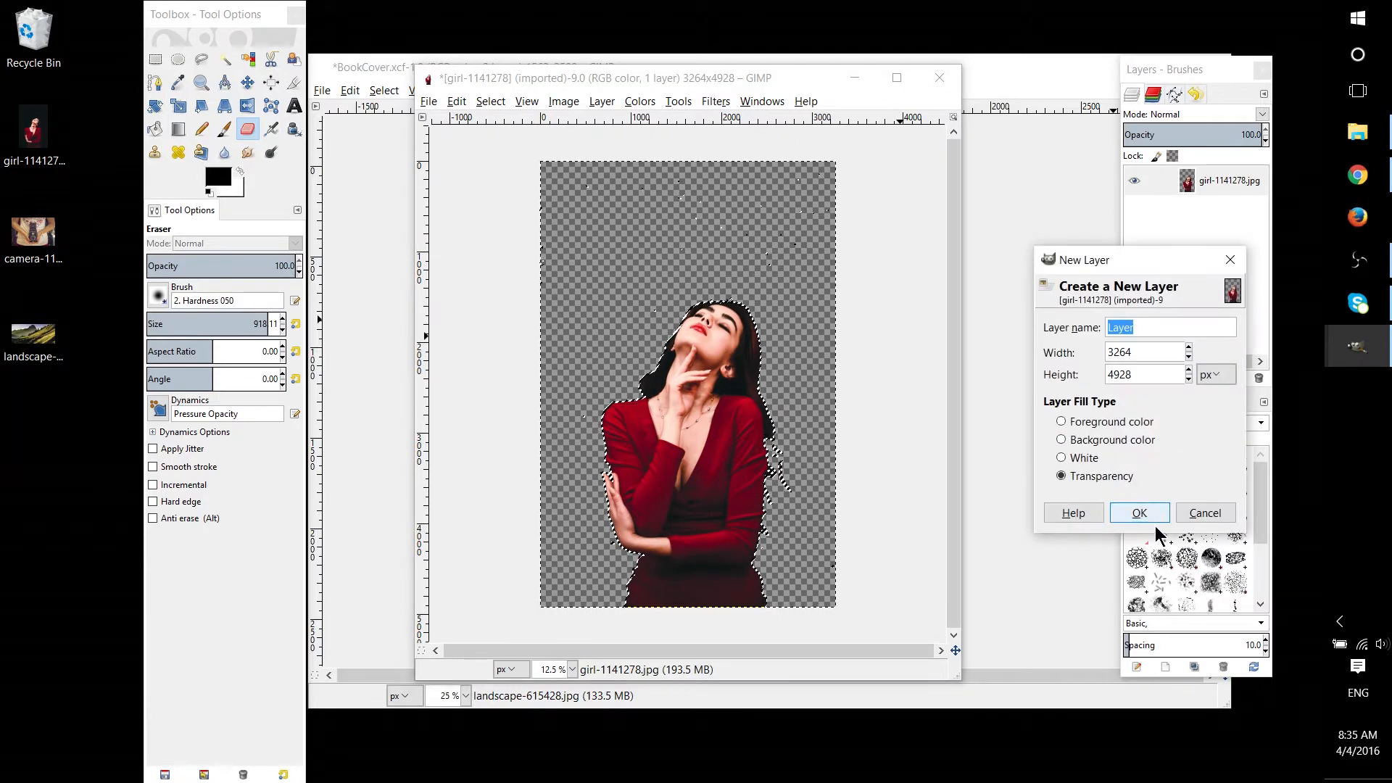
pyautogui.click(1140, 514)
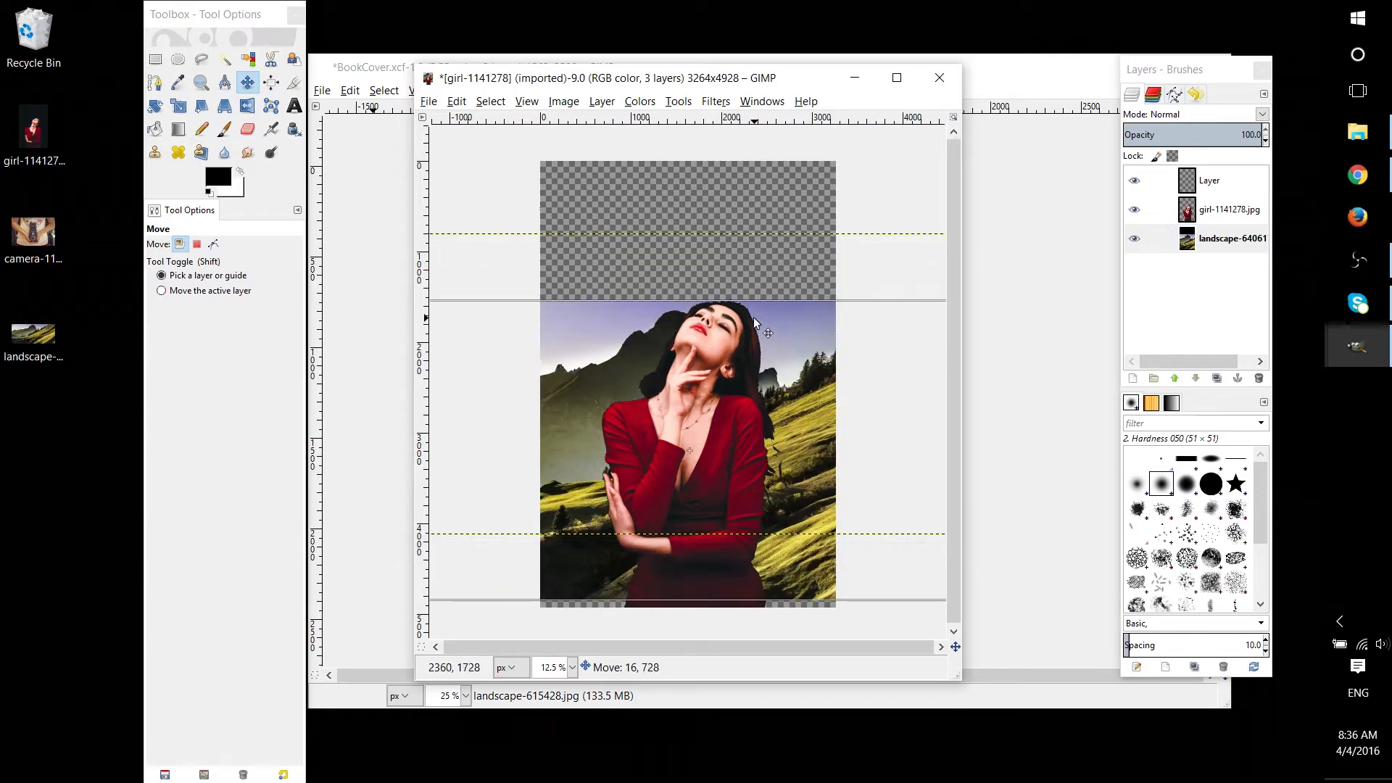
pyautogui.moveTo(754, 334); pyautogui.dragTo(761, 302)
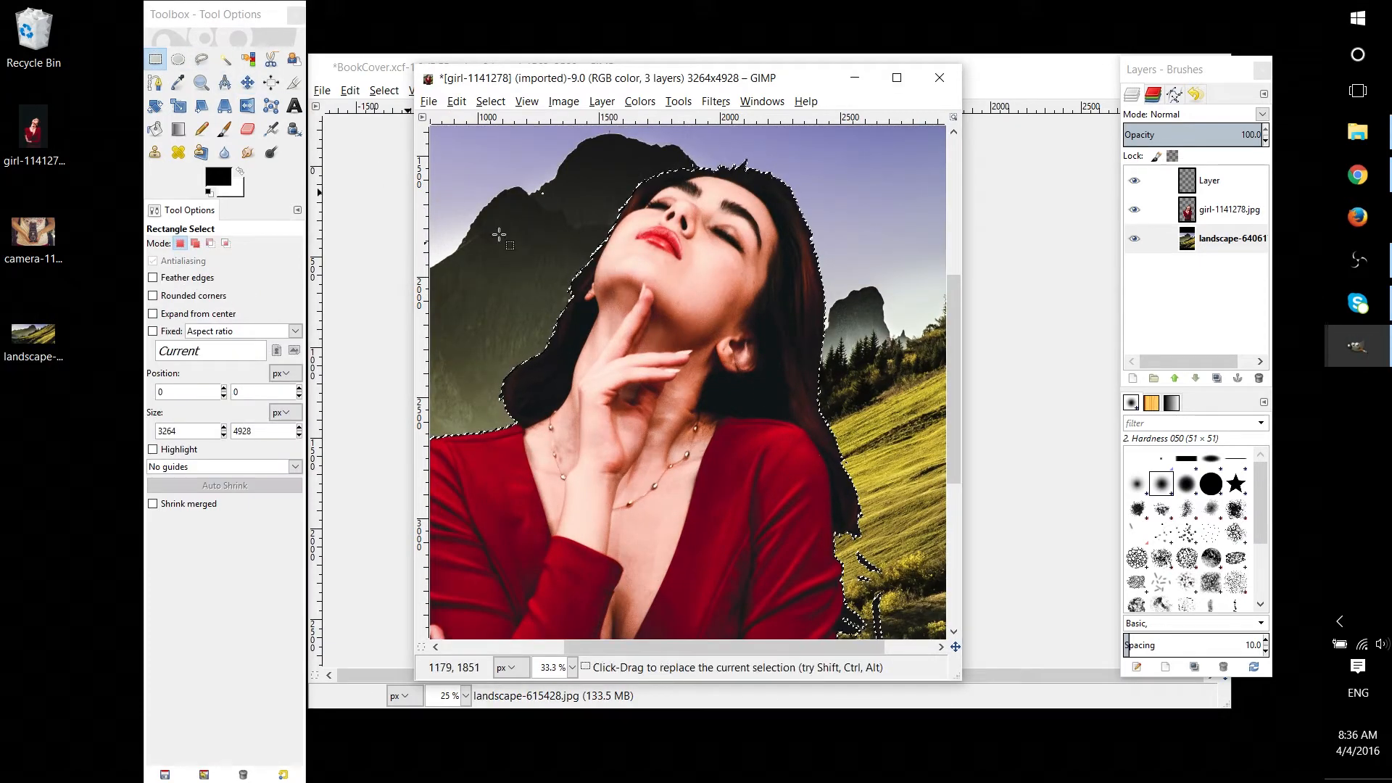
# Make the woman's layer active and bring up the File menu
pyautogui.click(1210, 180)
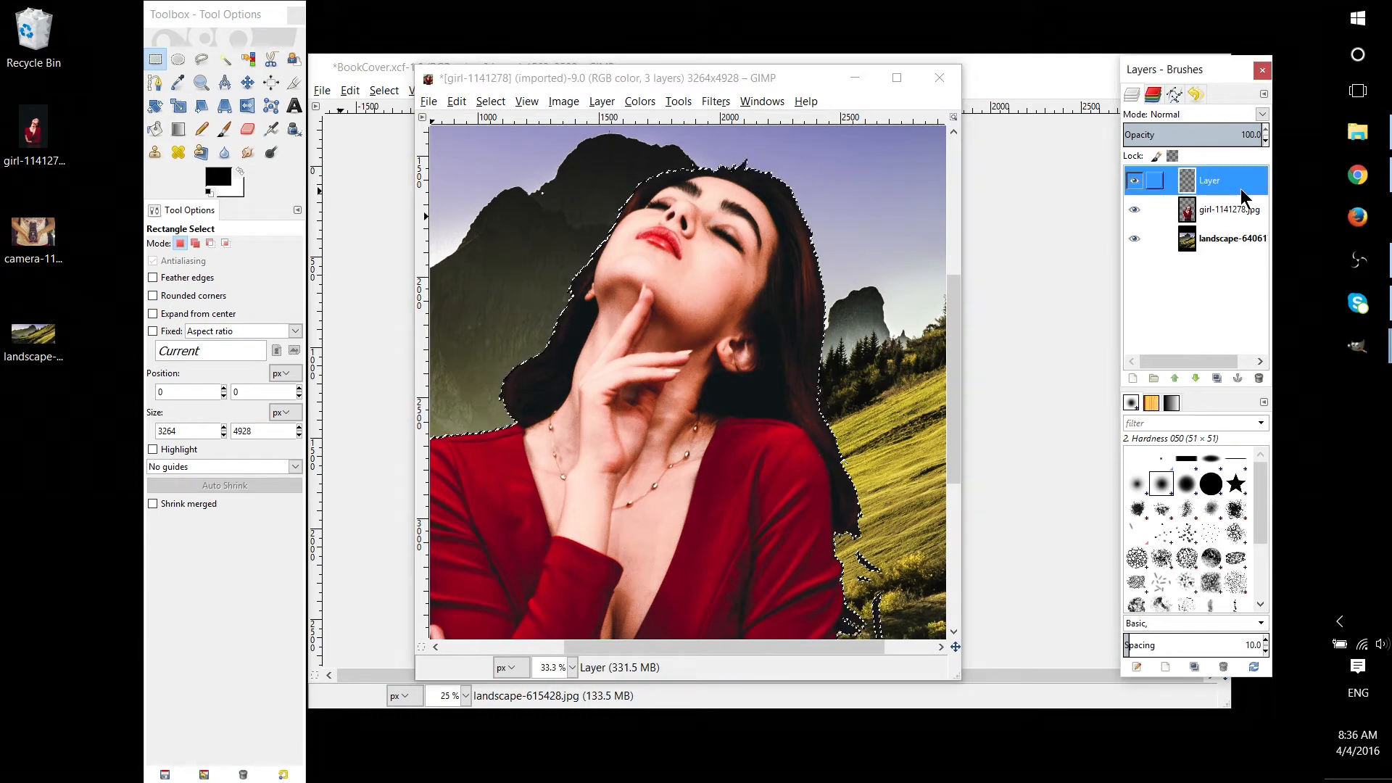
pyautogui.click(1230, 209)
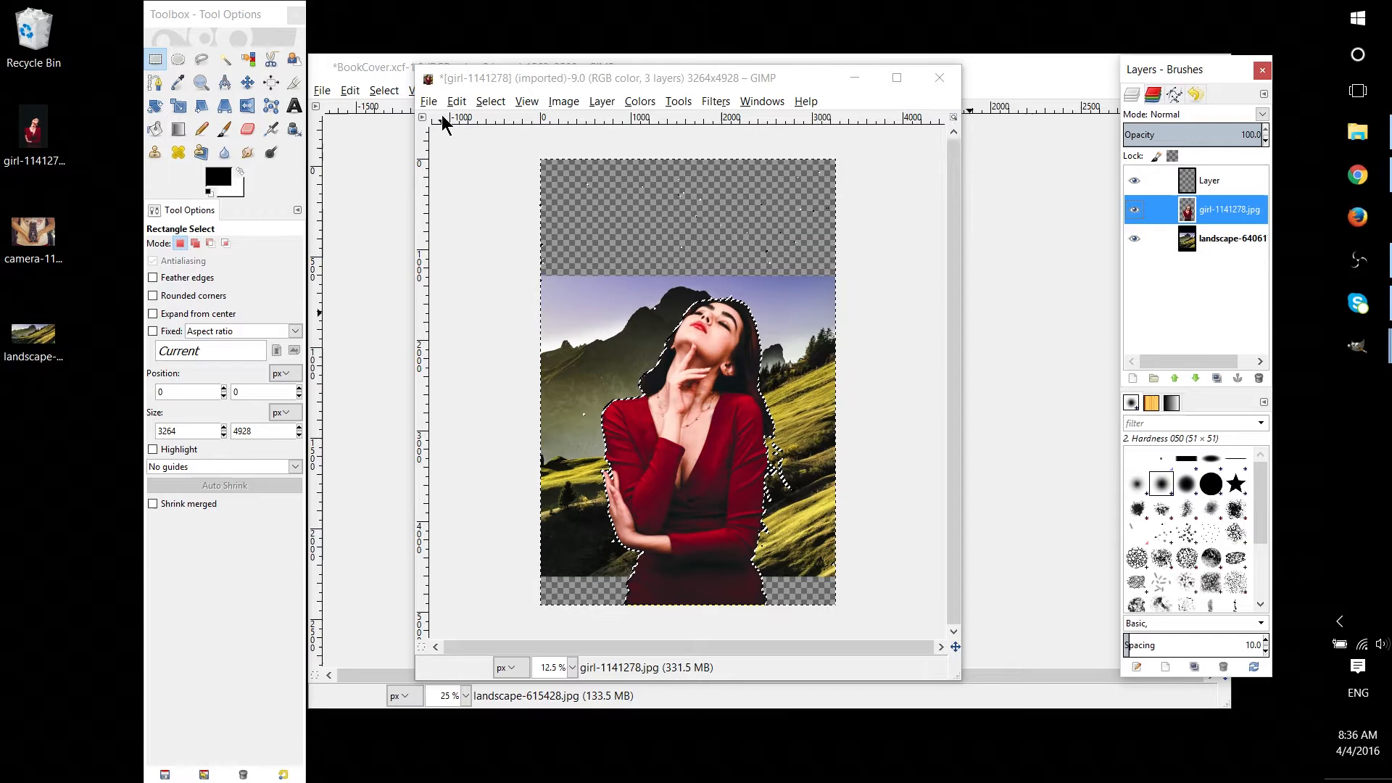
pyautogui.click(430, 101)
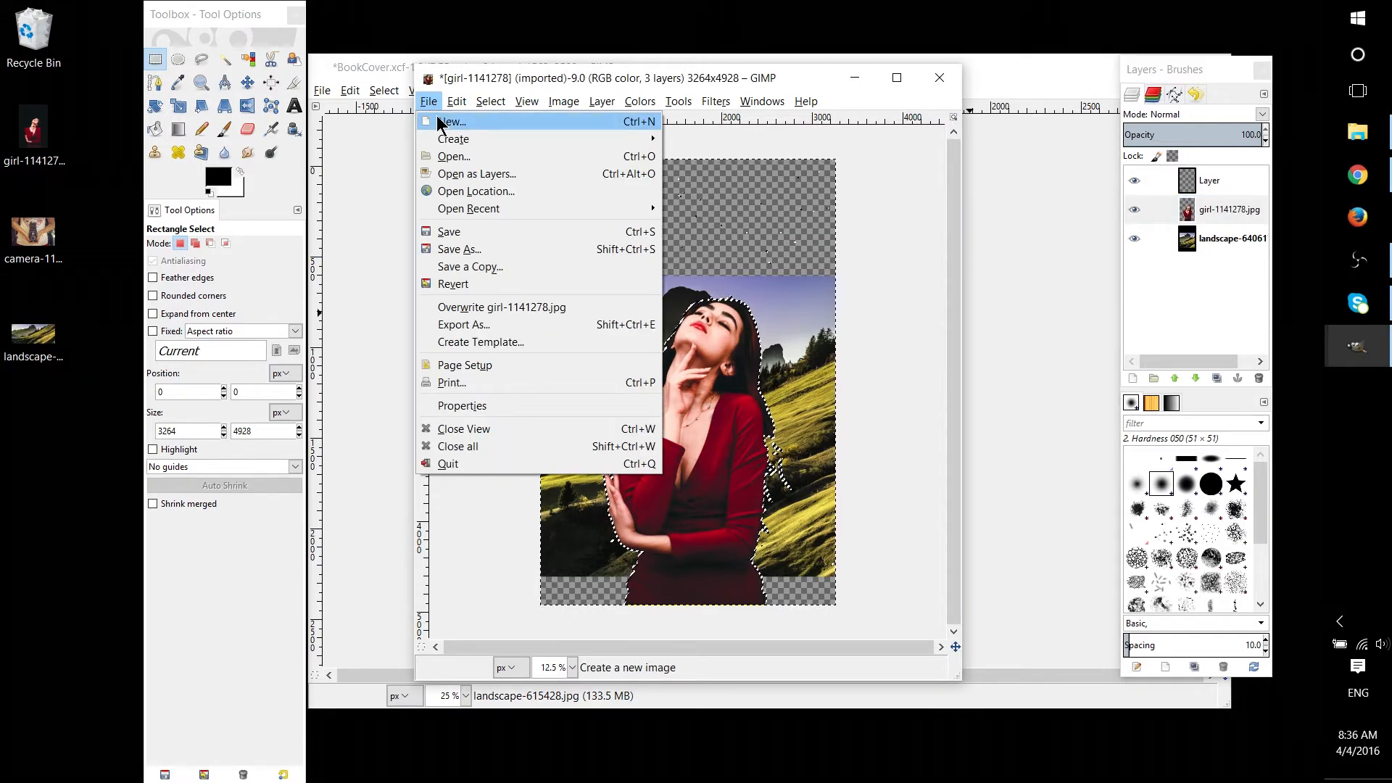
# Open camera-1167681.jpg and add landscape-640617.jpg as a layer beneath it
pyautogui.click(452, 156)
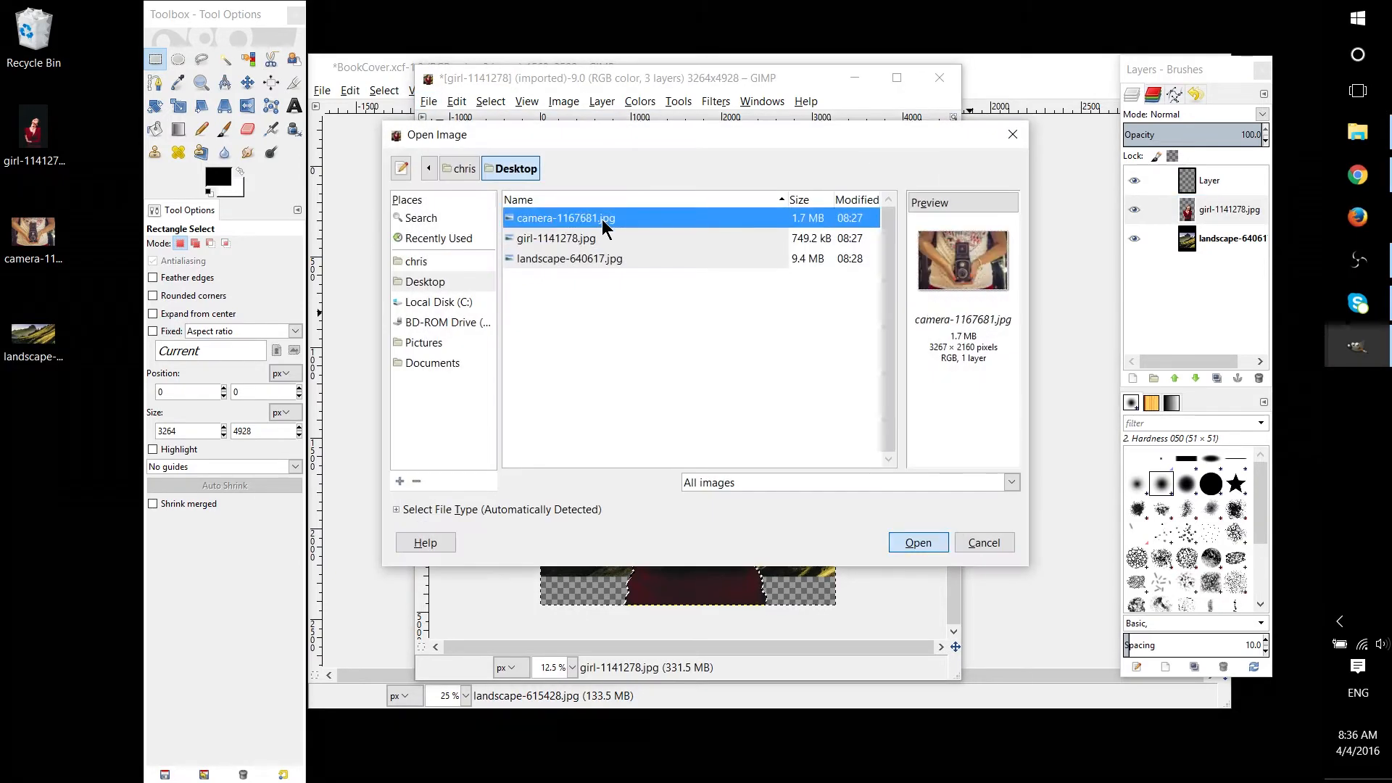
pyautogui.click(918, 542)
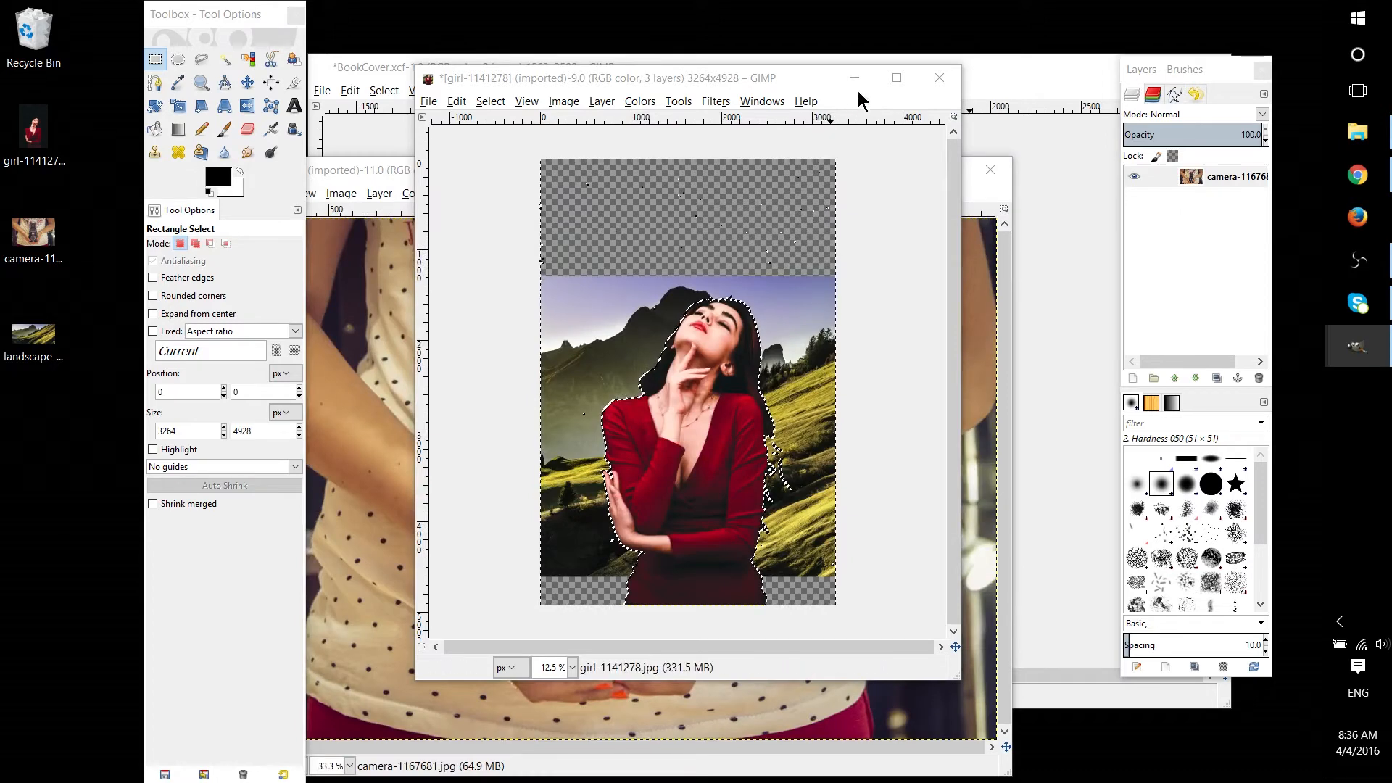
pyautogui.click(940, 77)
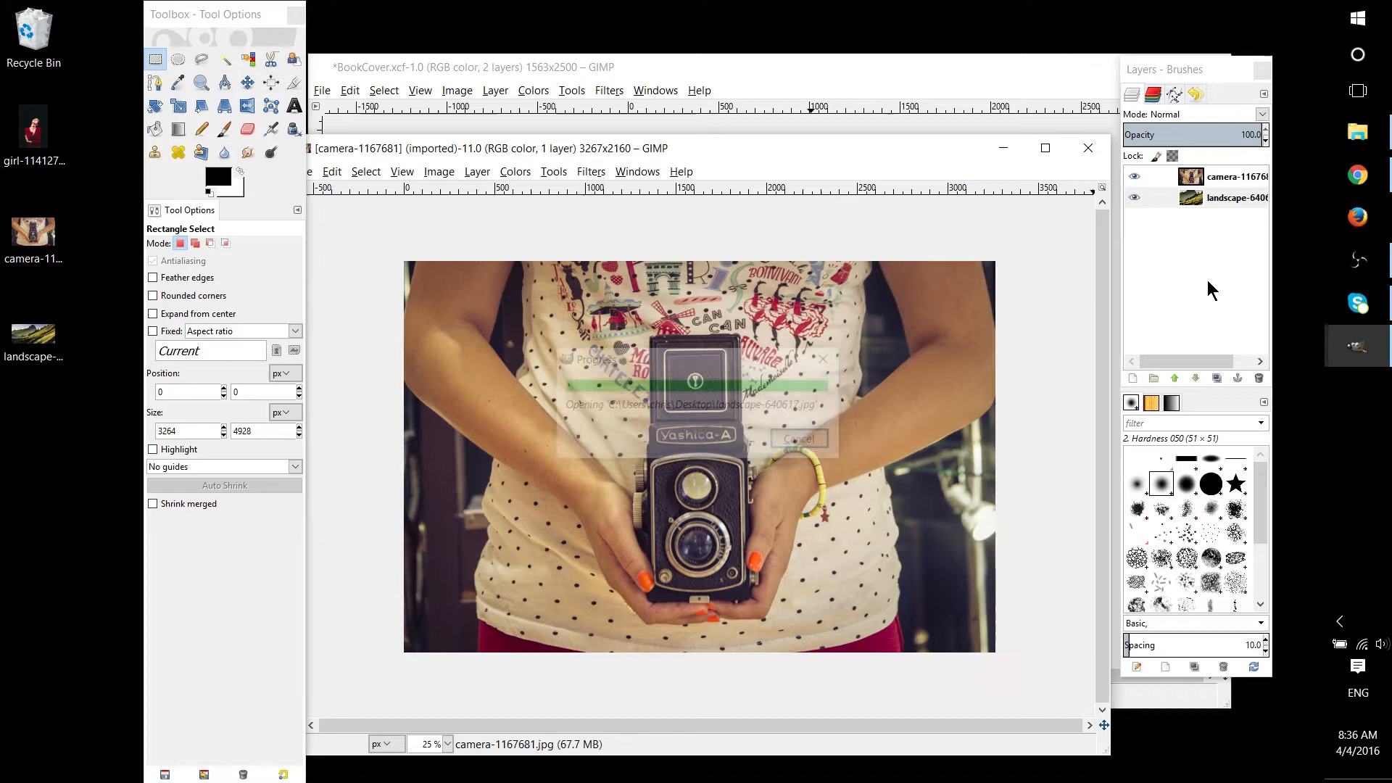
# Activate the landscape layer and switch to Fuzzy Select
pyautogui.click(1236, 177)
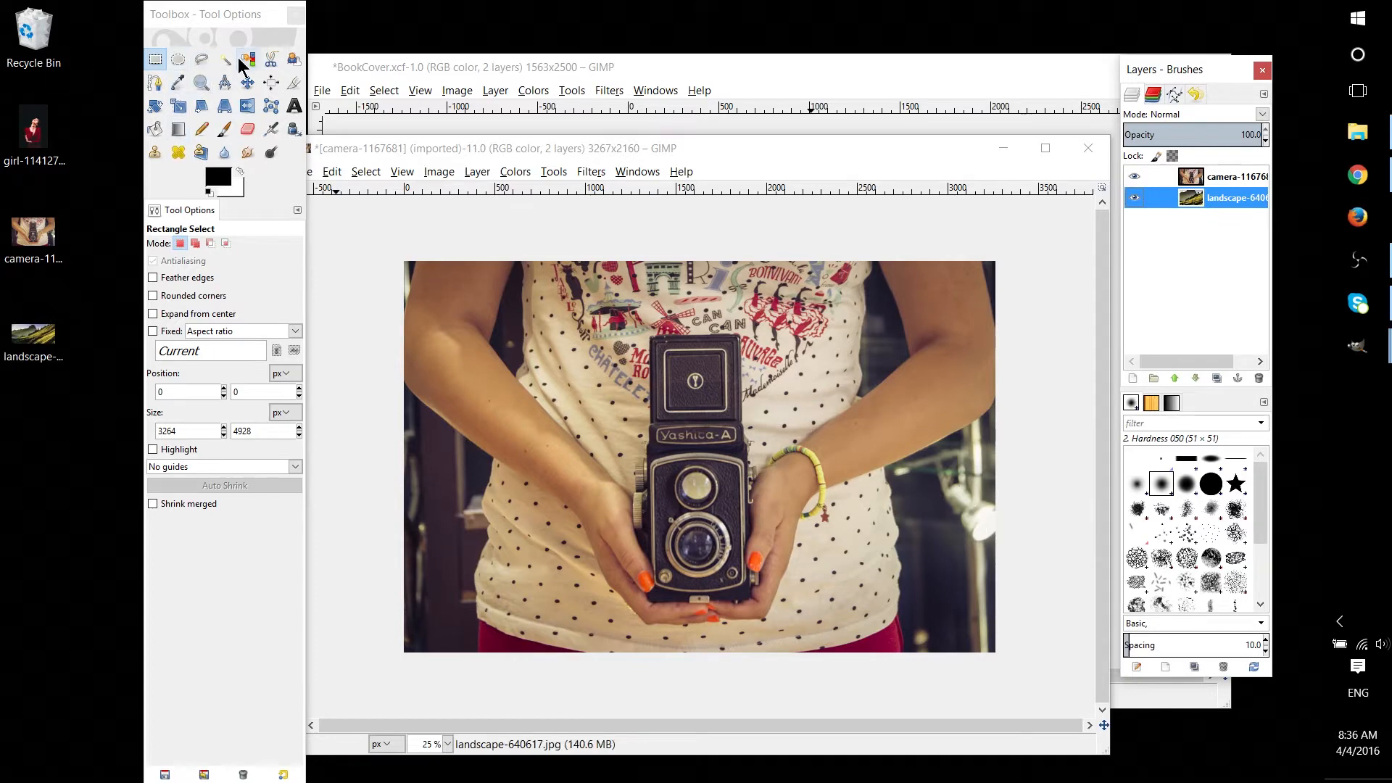
pyautogui.moveTo(245, 85)
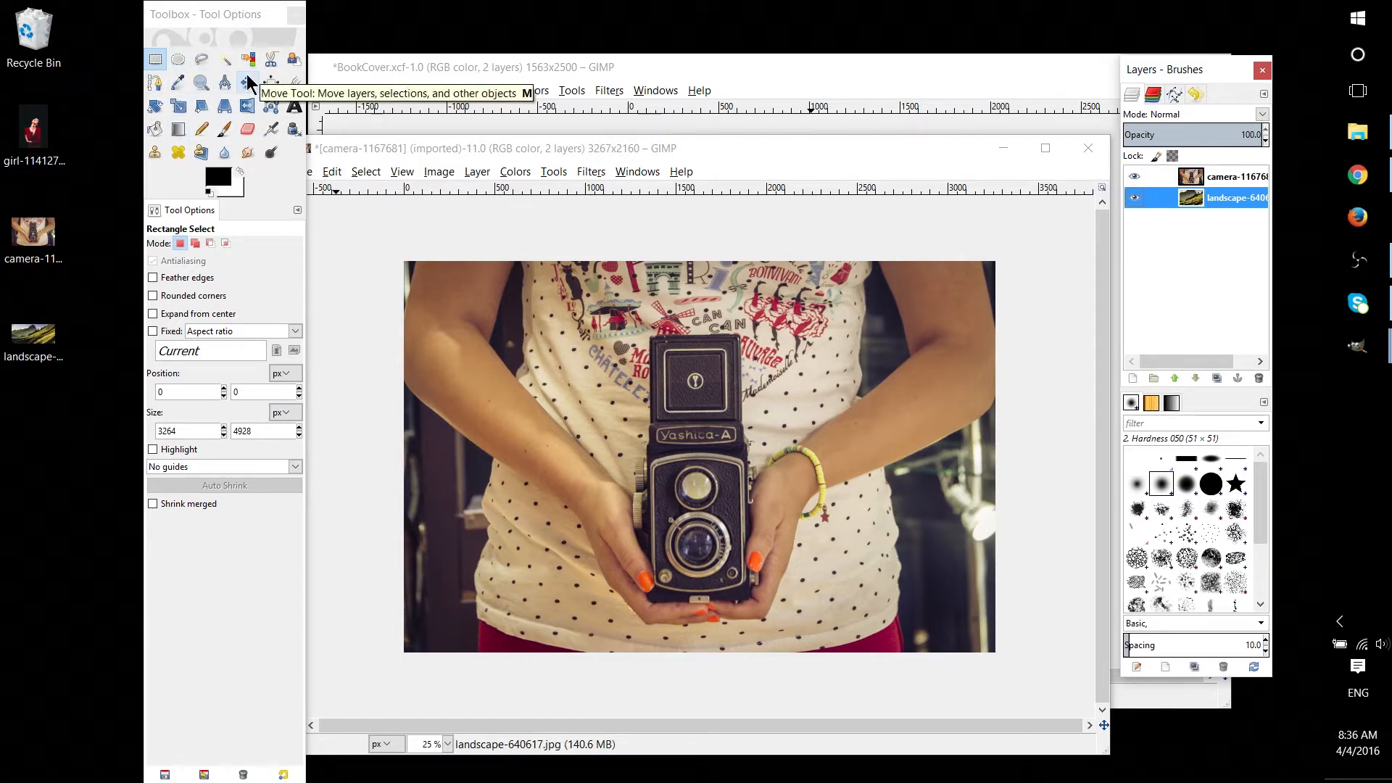
pyautogui.click(225, 60)
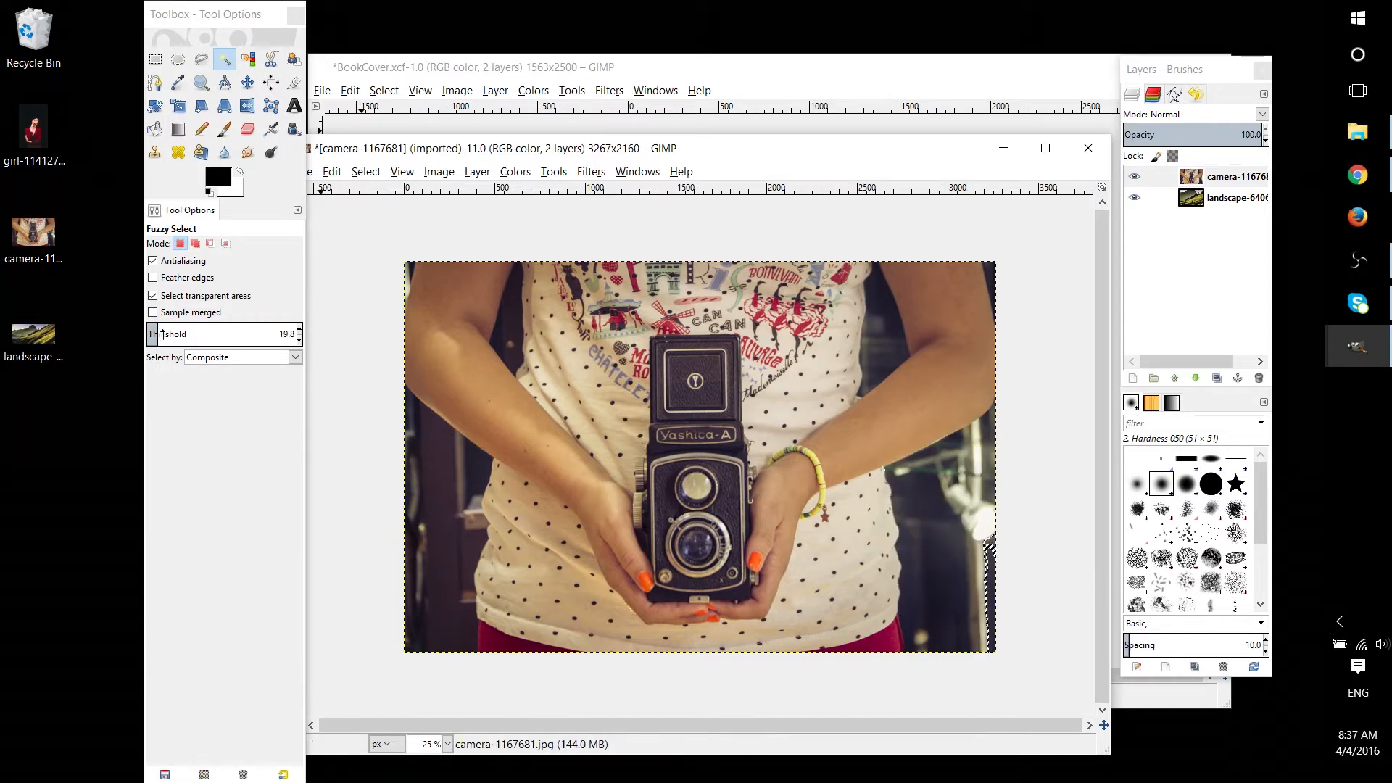
# Fuzzy-select and delete the dark background beside both arms, leaving white
pyautogui.click(948, 531)
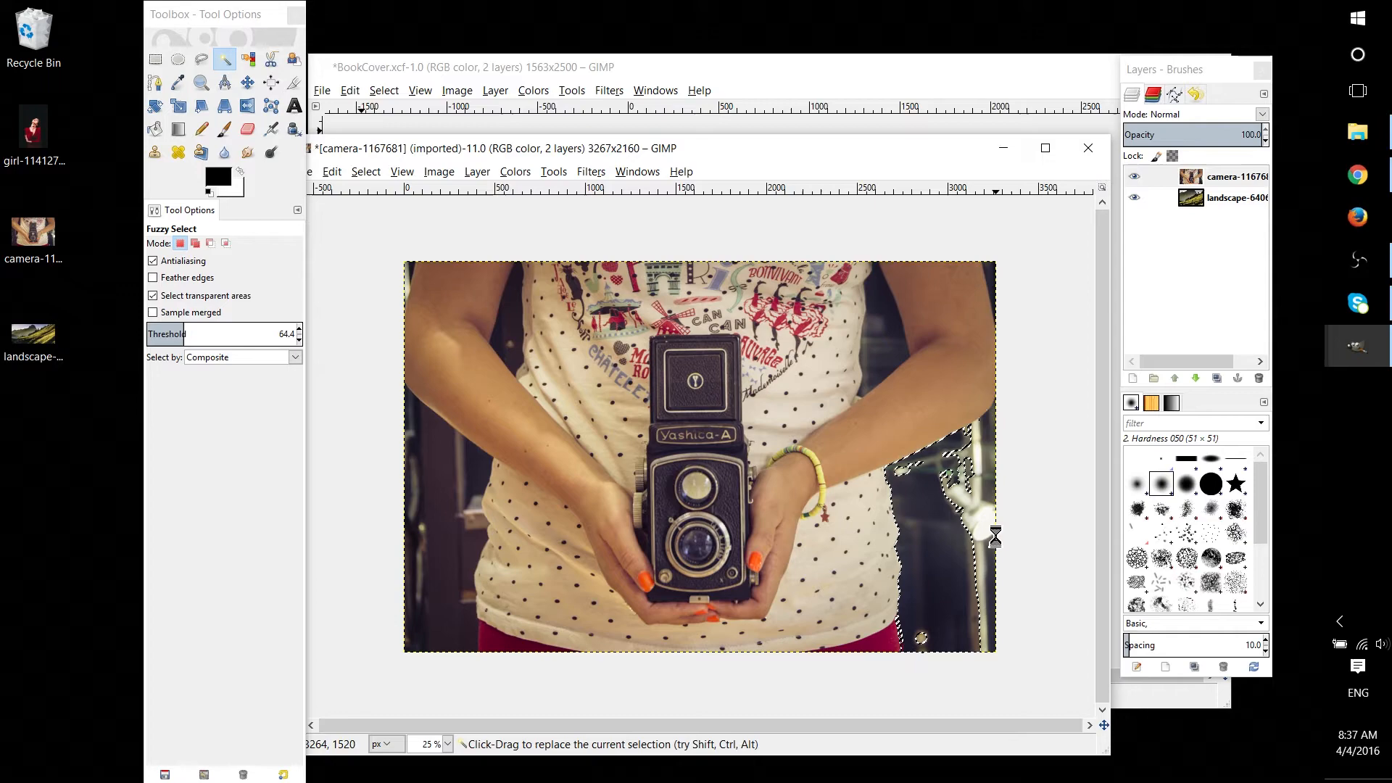
pyautogui.click(993, 536)
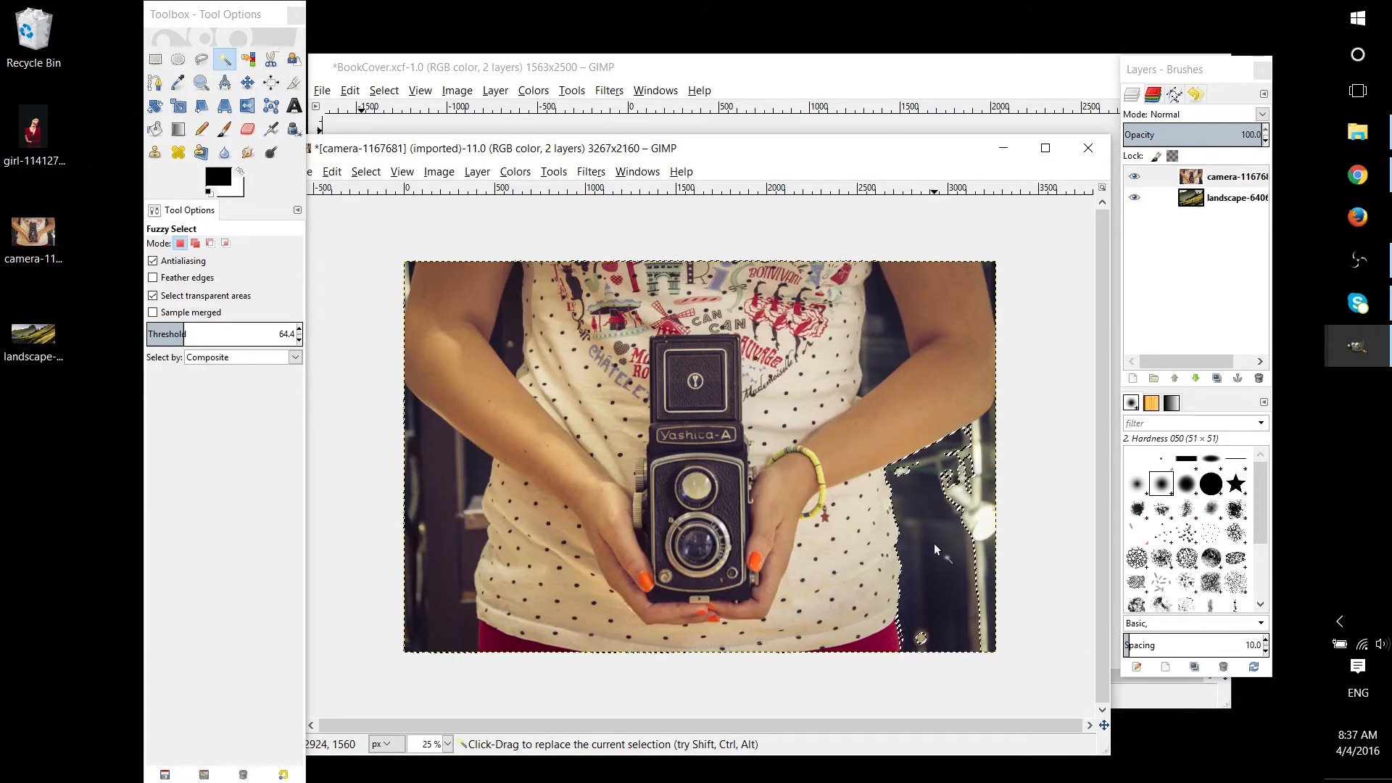
pyautogui.click(931, 531)
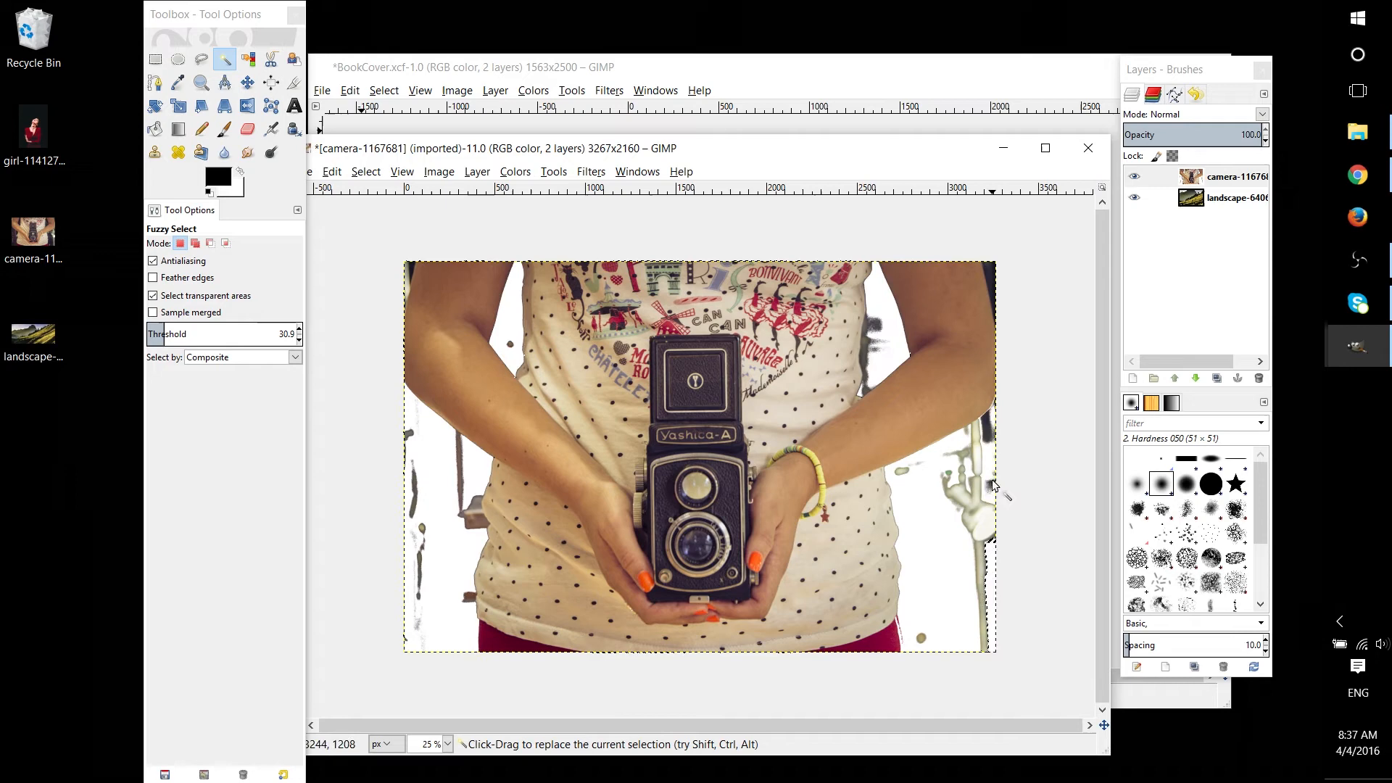
# Add an alpha channel and delete the cleared background so the landscape shows through
pyautogui.rightClick(1229, 175)
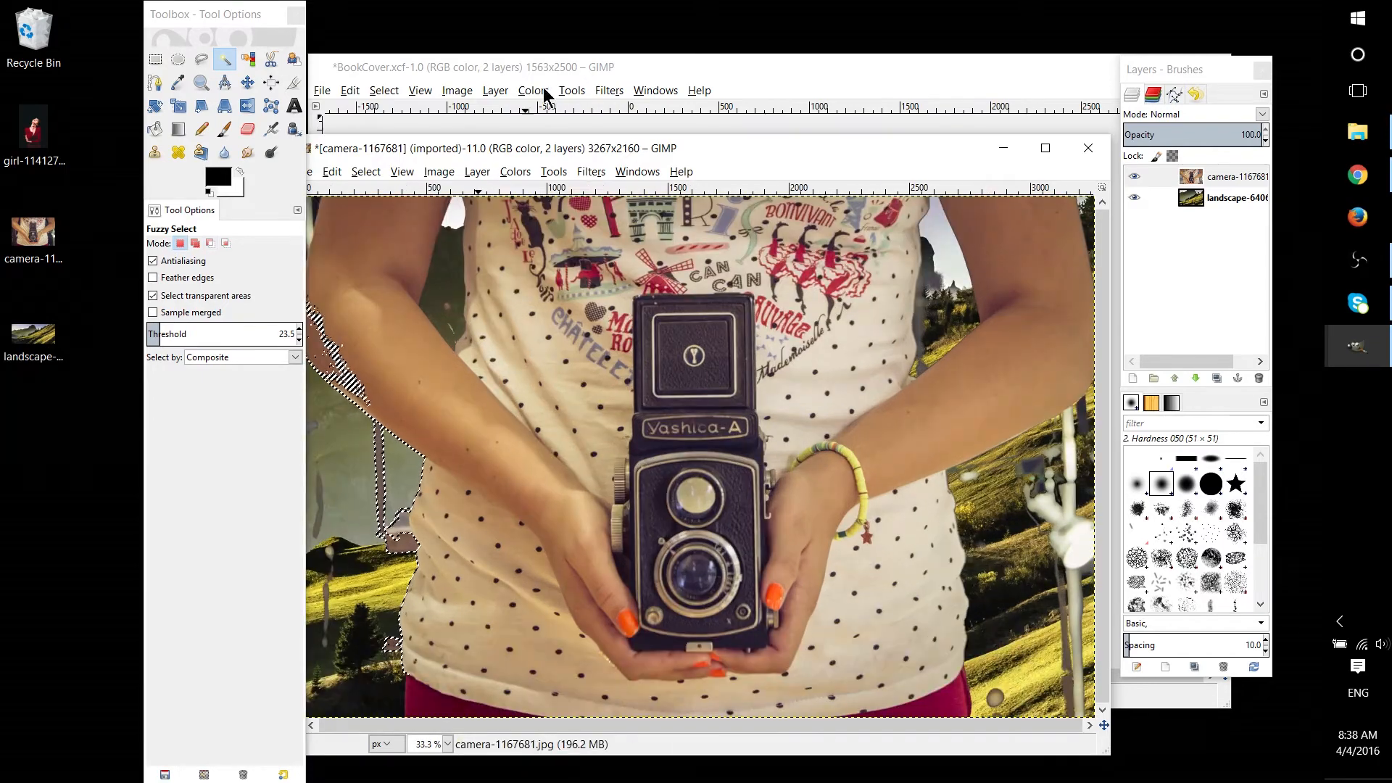
pyautogui.click(248, 127)
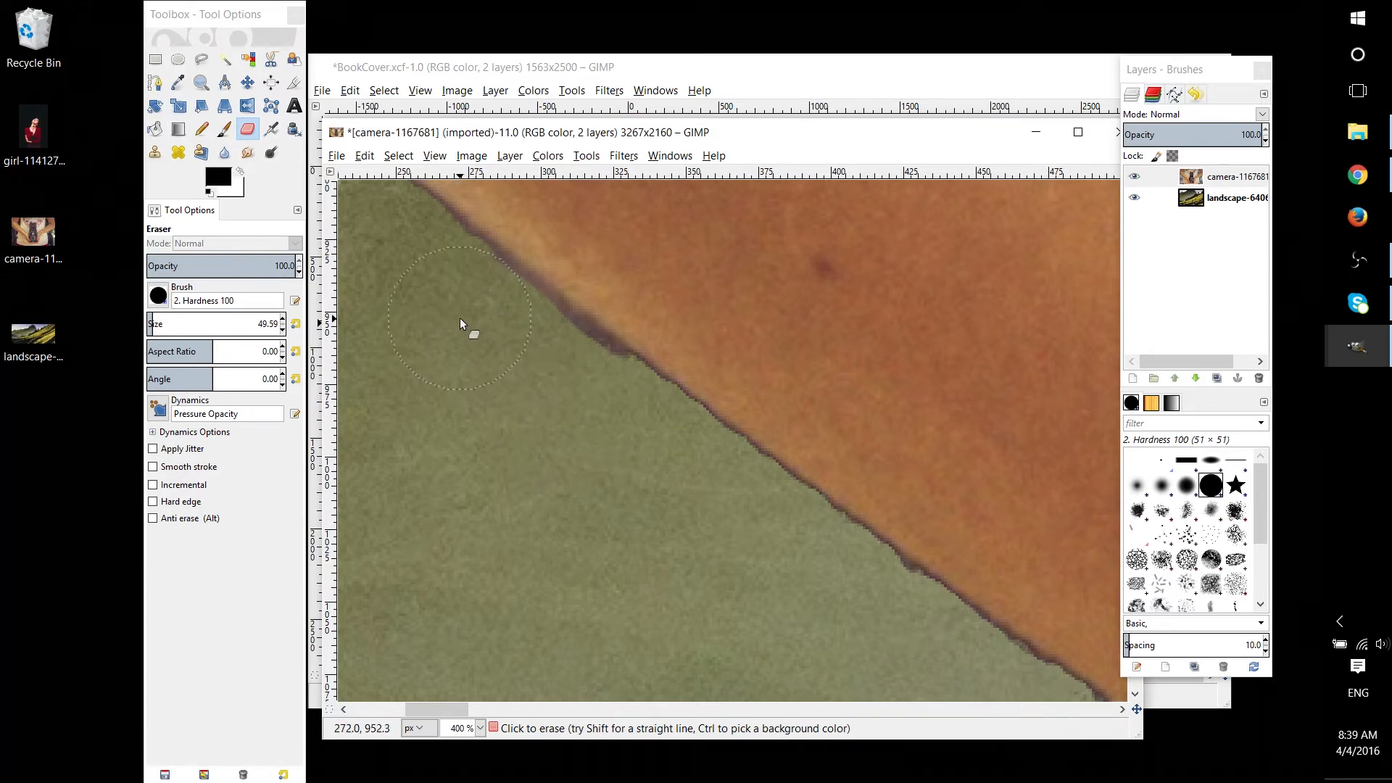
# Erase the leftover background strip along the arm's edge at 400% zoom
pyautogui.moveTo(461, 319); pyautogui.dragTo(559, 400)
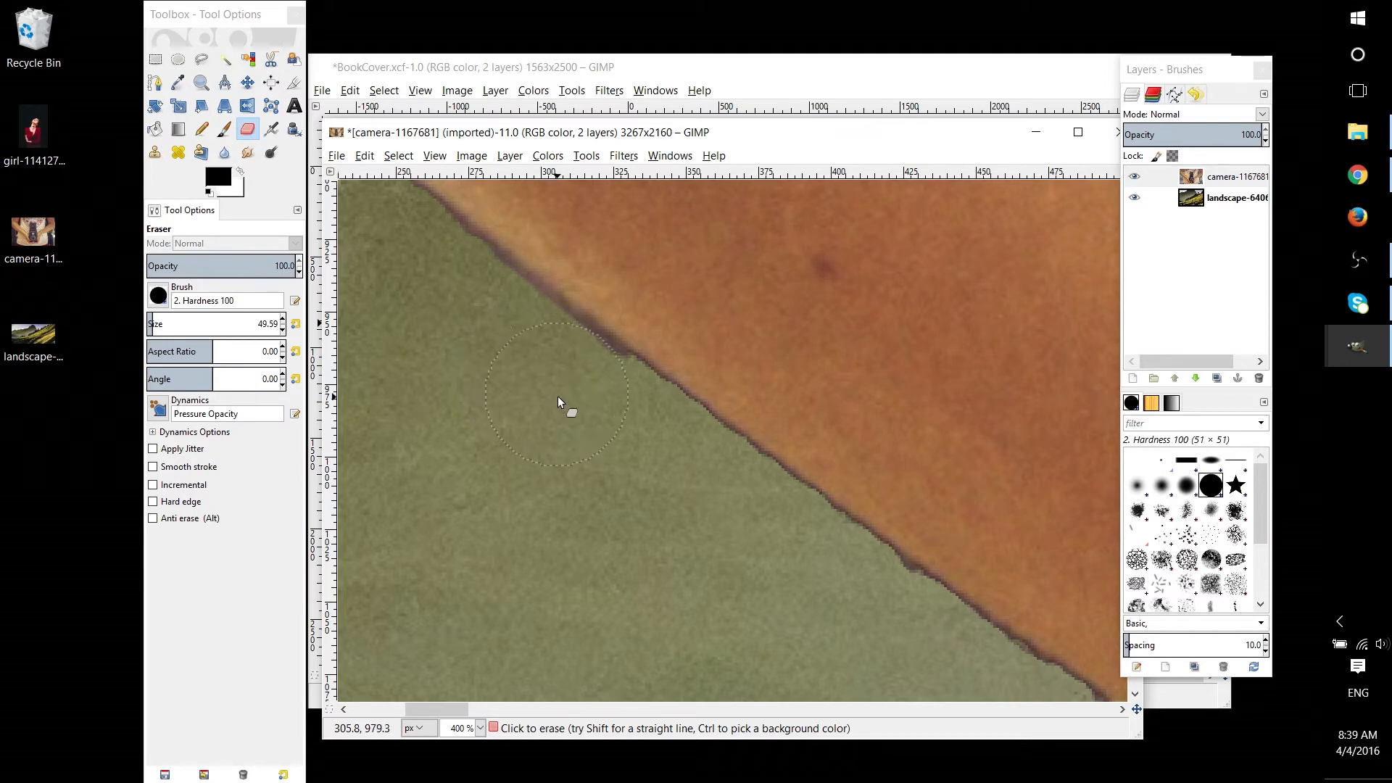
pyautogui.moveTo(563, 394)
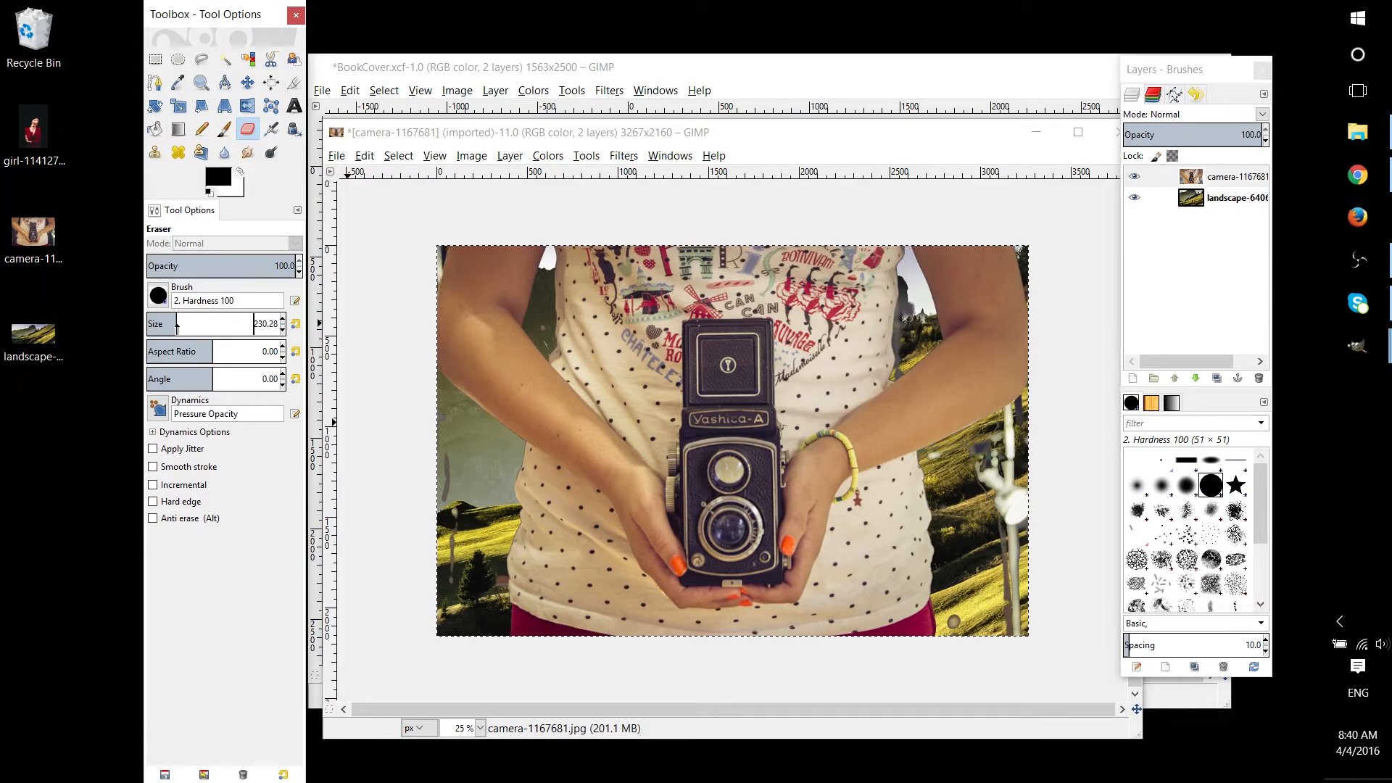
pyautogui.moveTo(459, 624)
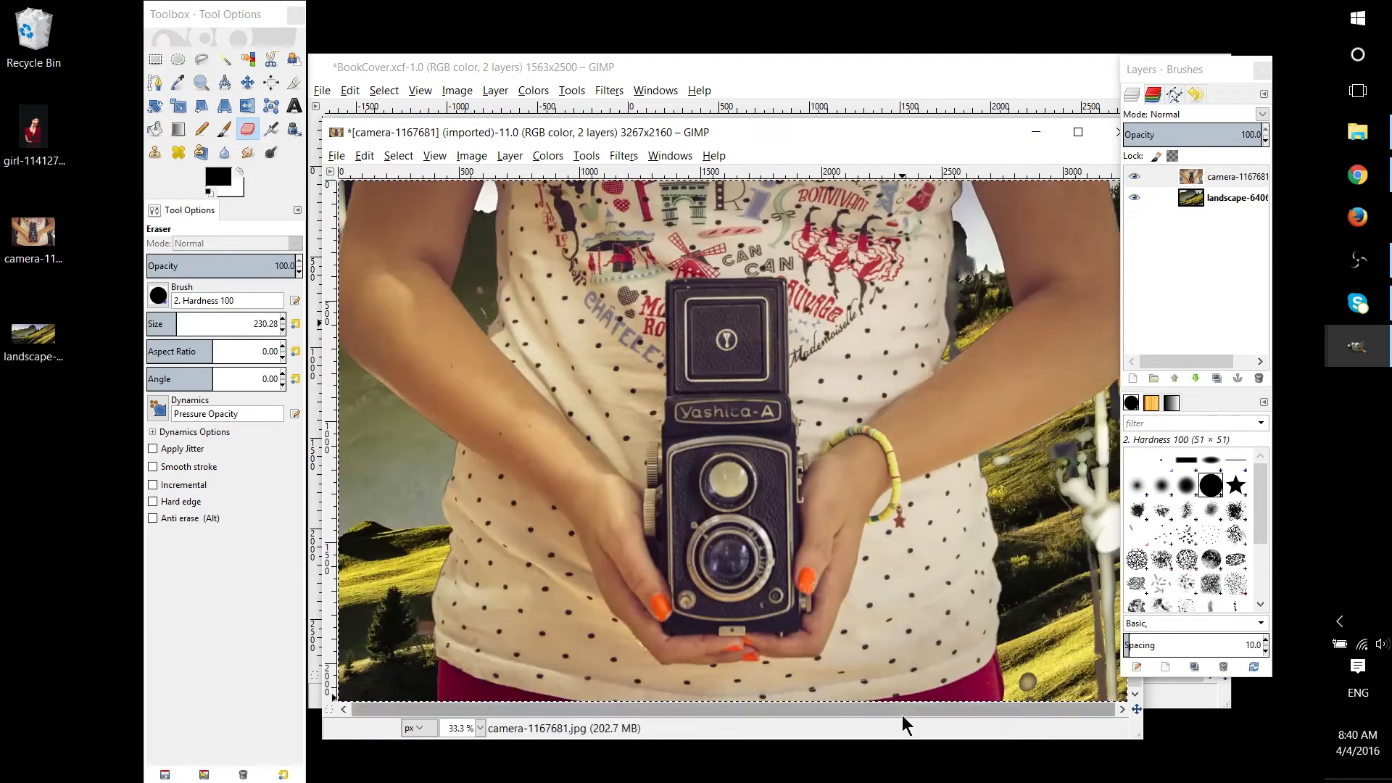
pyautogui.moveTo(1054, 683)
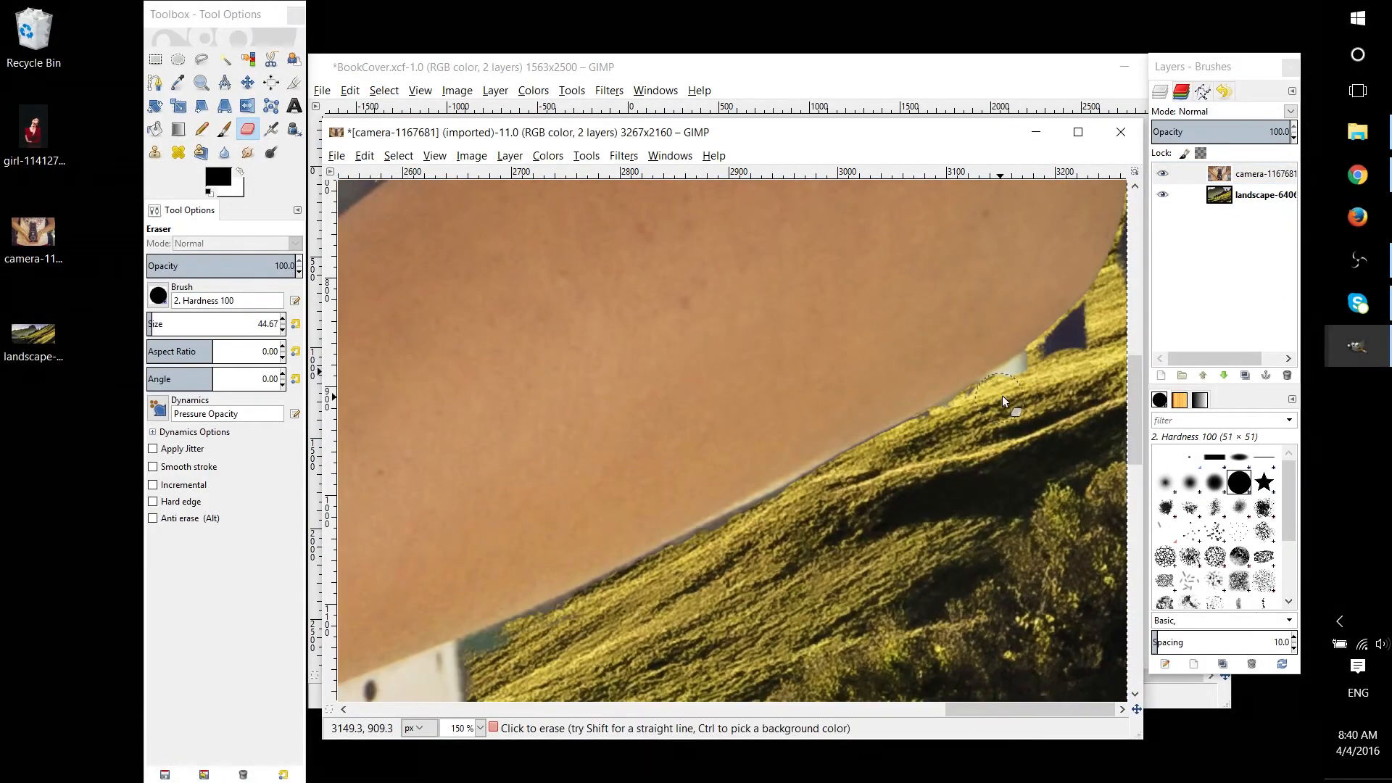
# Erase the last speck along the forearm edge and switch to Free Select
pyautogui.click(1004, 401)
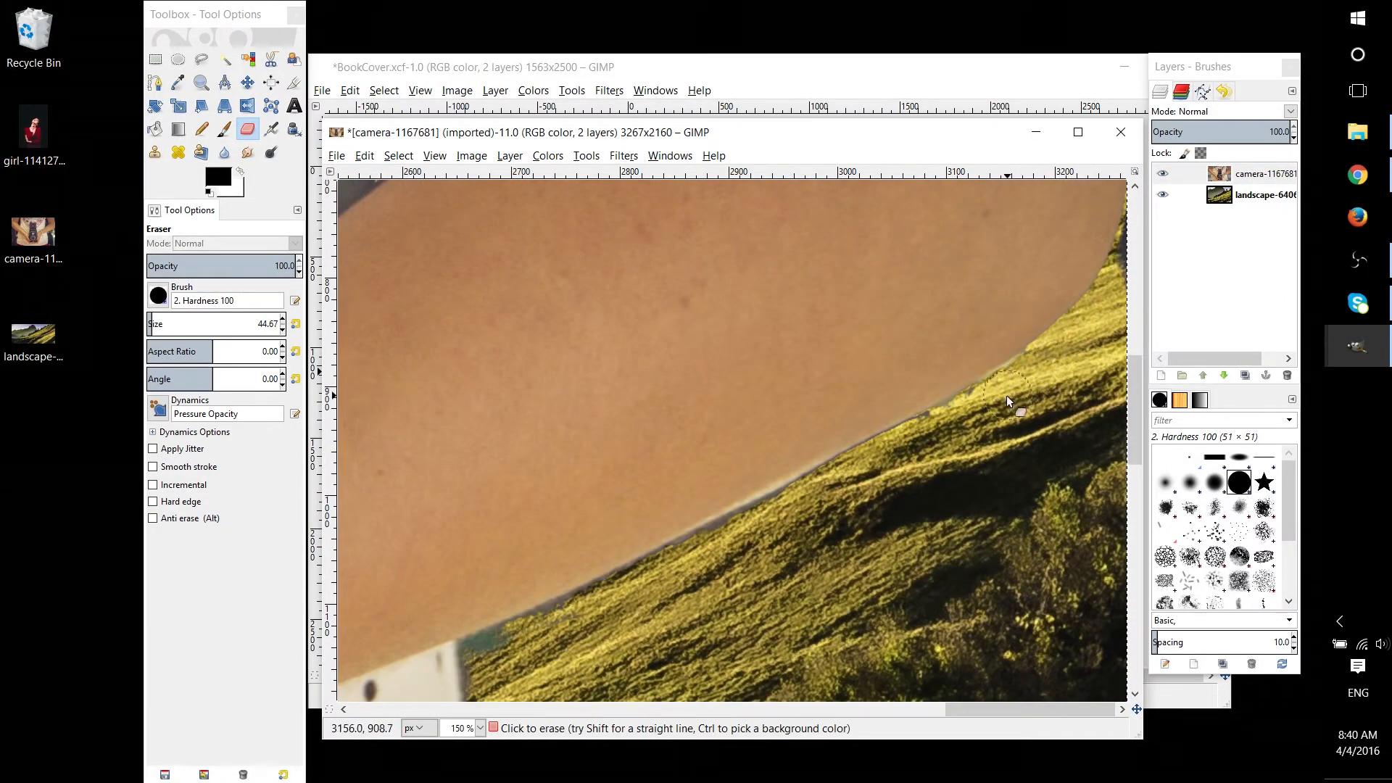
pyautogui.click(202, 59)
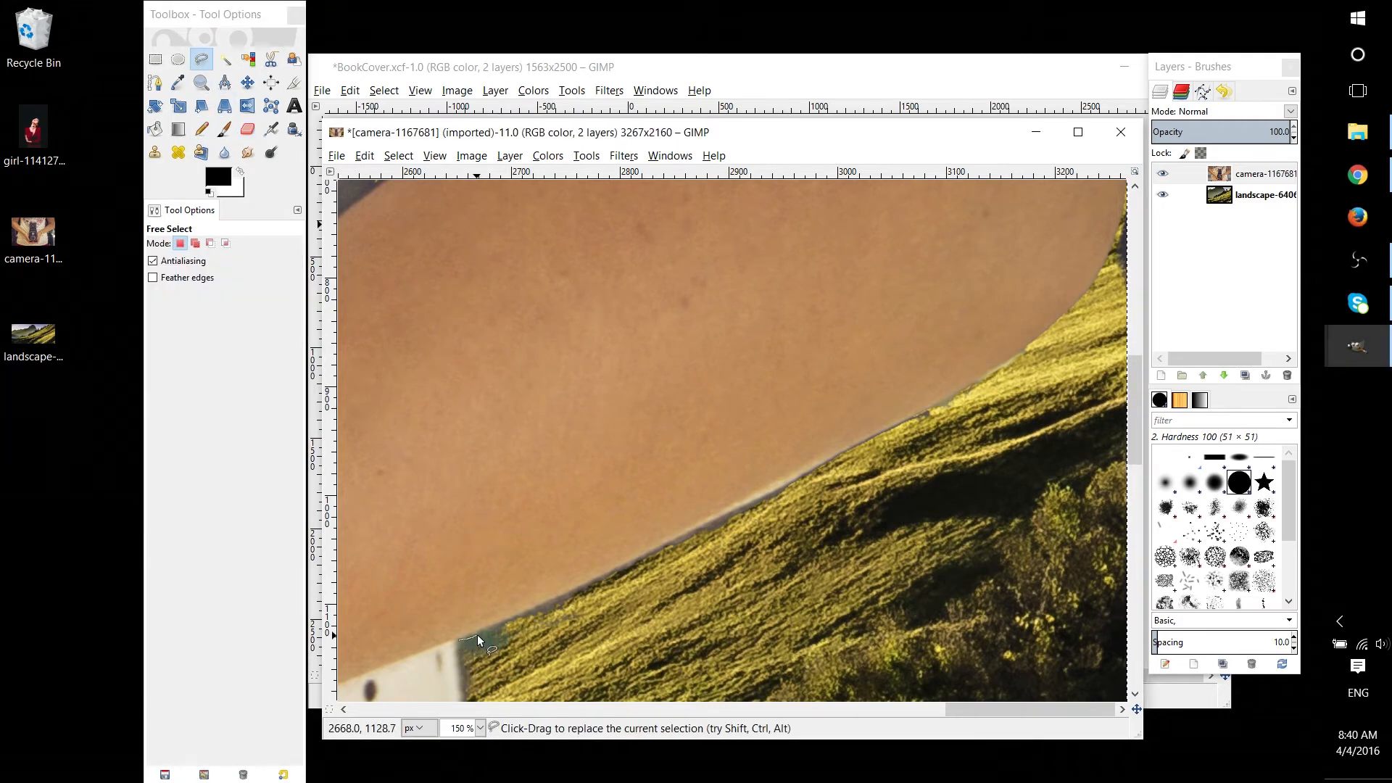
# Commit a Free Select outline around the background gap along the arm and shirt edges
pyautogui.moveTo(462, 639); pyautogui.dragTo(618, 662)
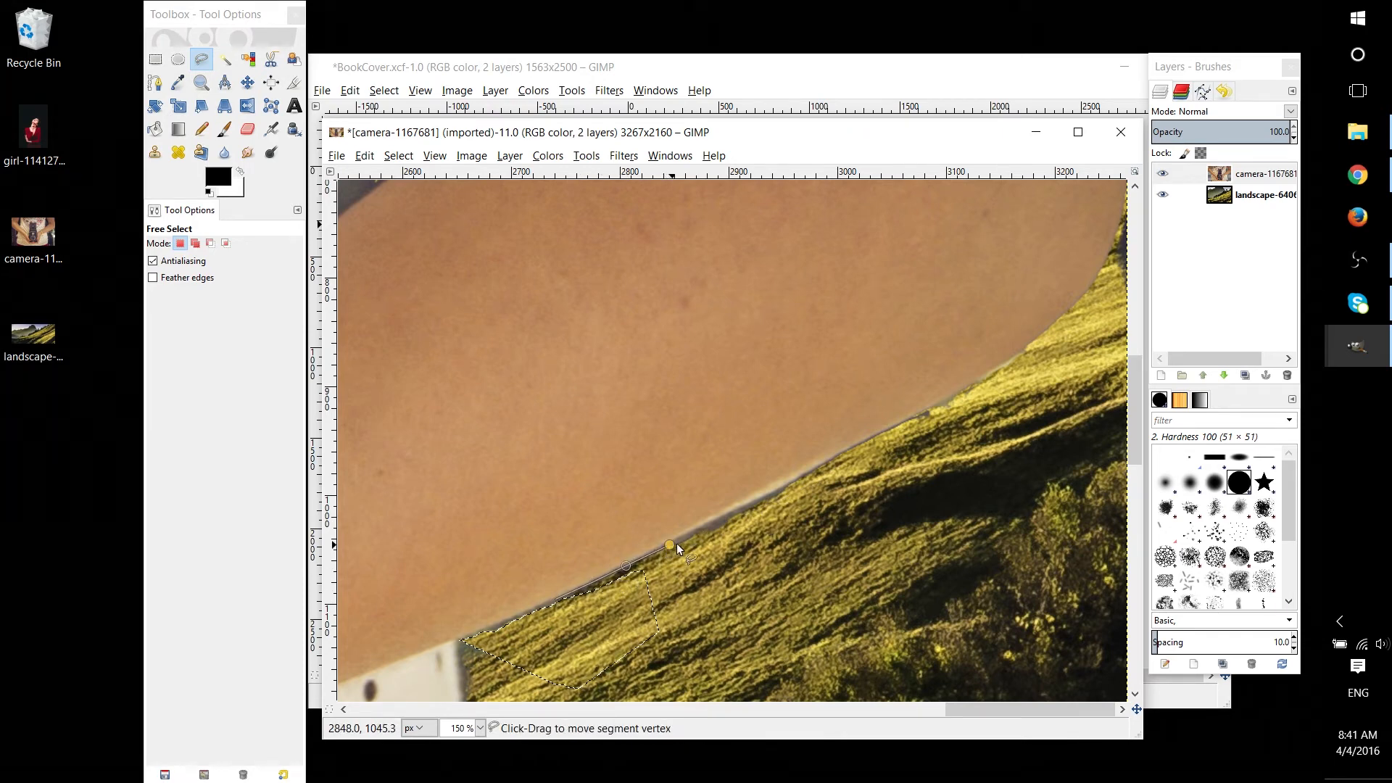
pyautogui.click(706, 528)
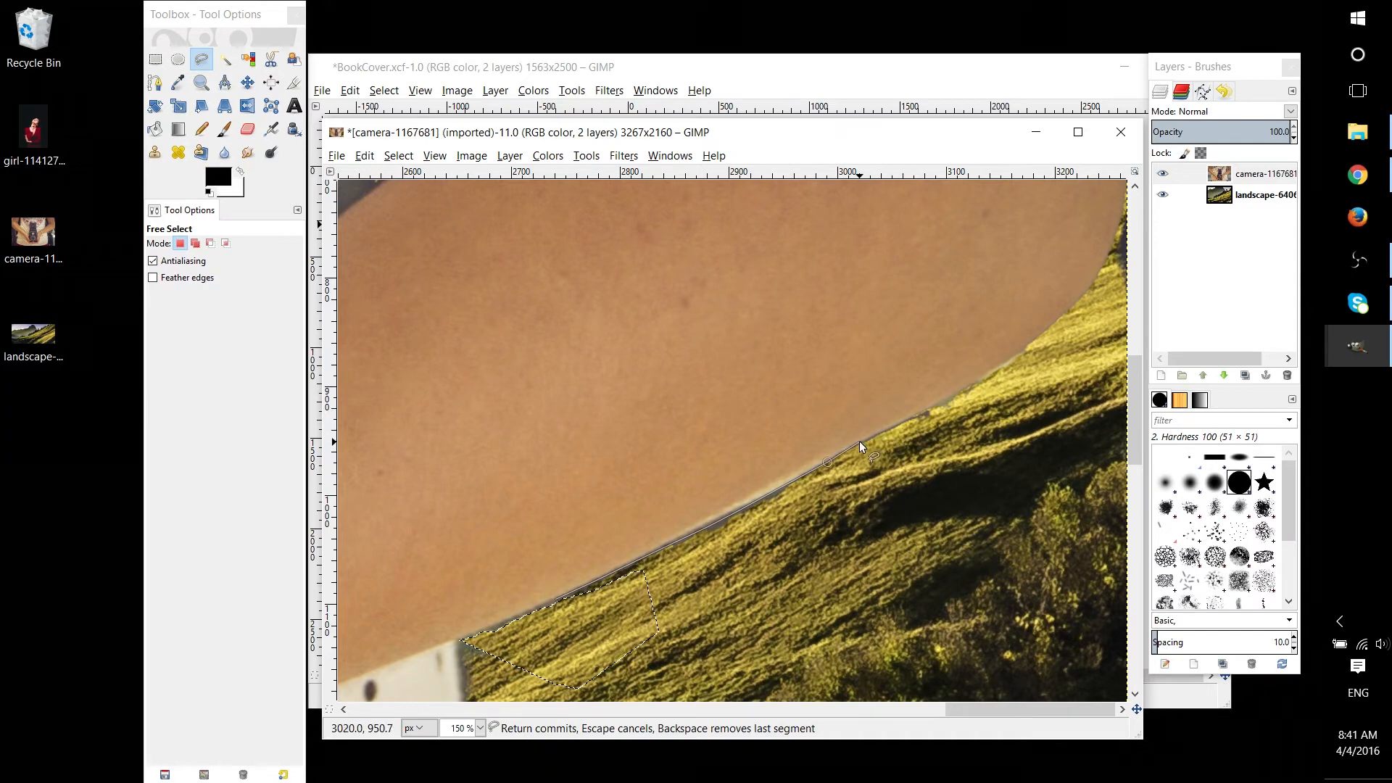
pyautogui.click(907, 424)
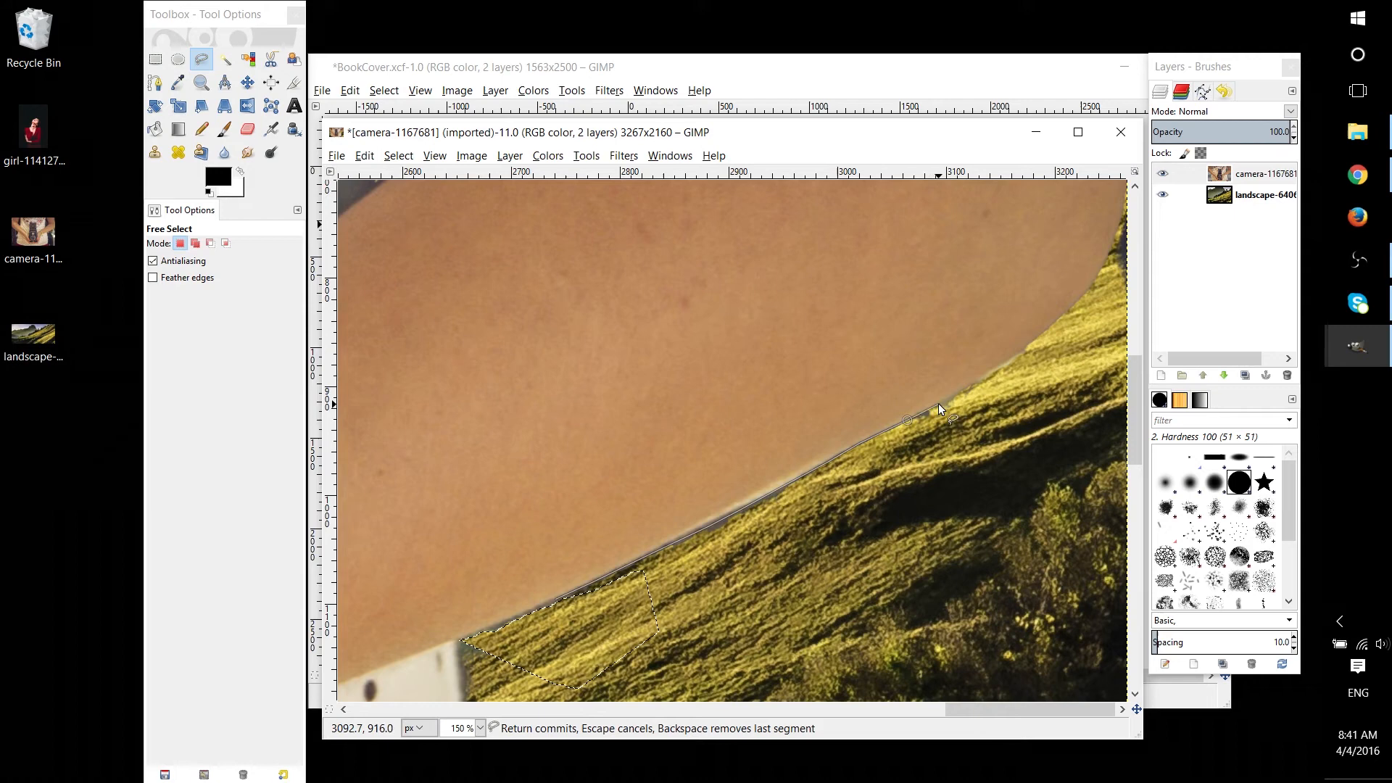
pyautogui.click(621, 681)
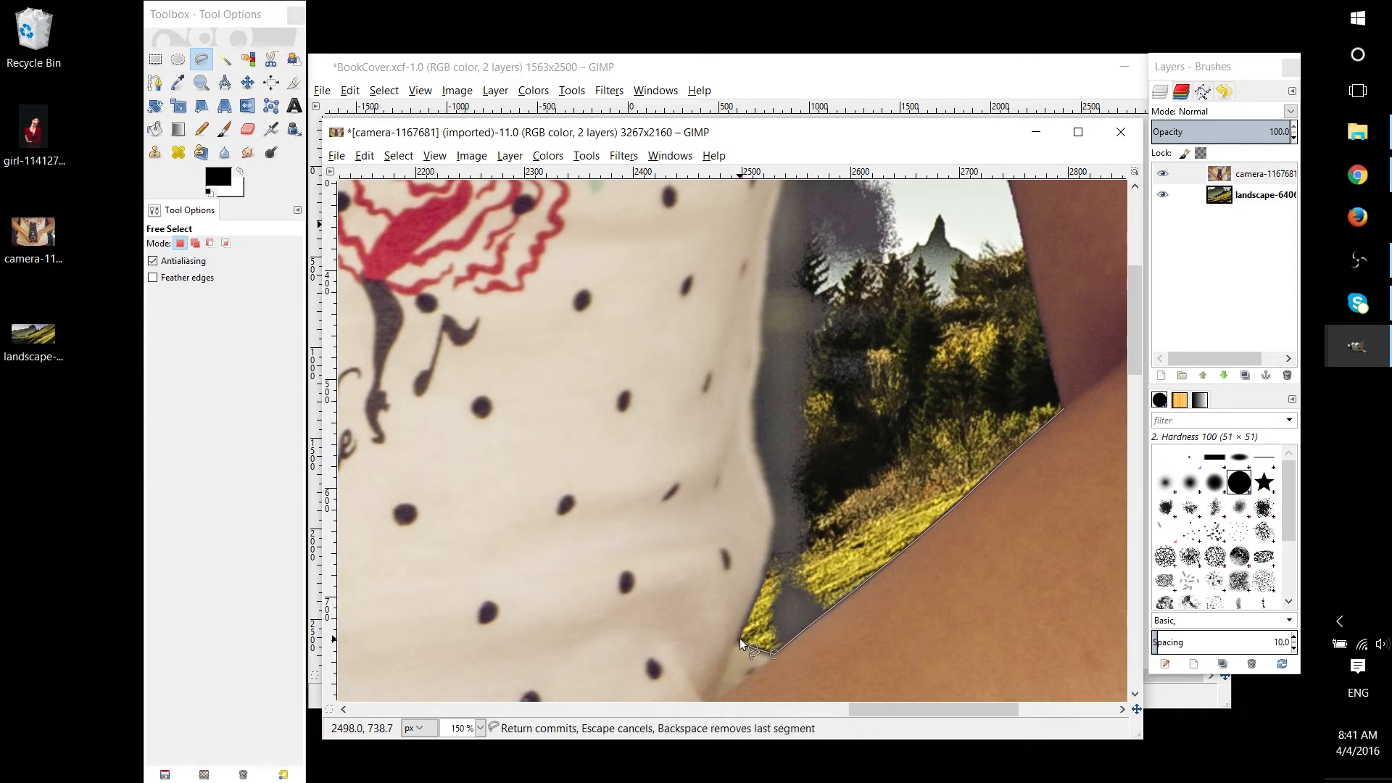
pyautogui.click(779, 539)
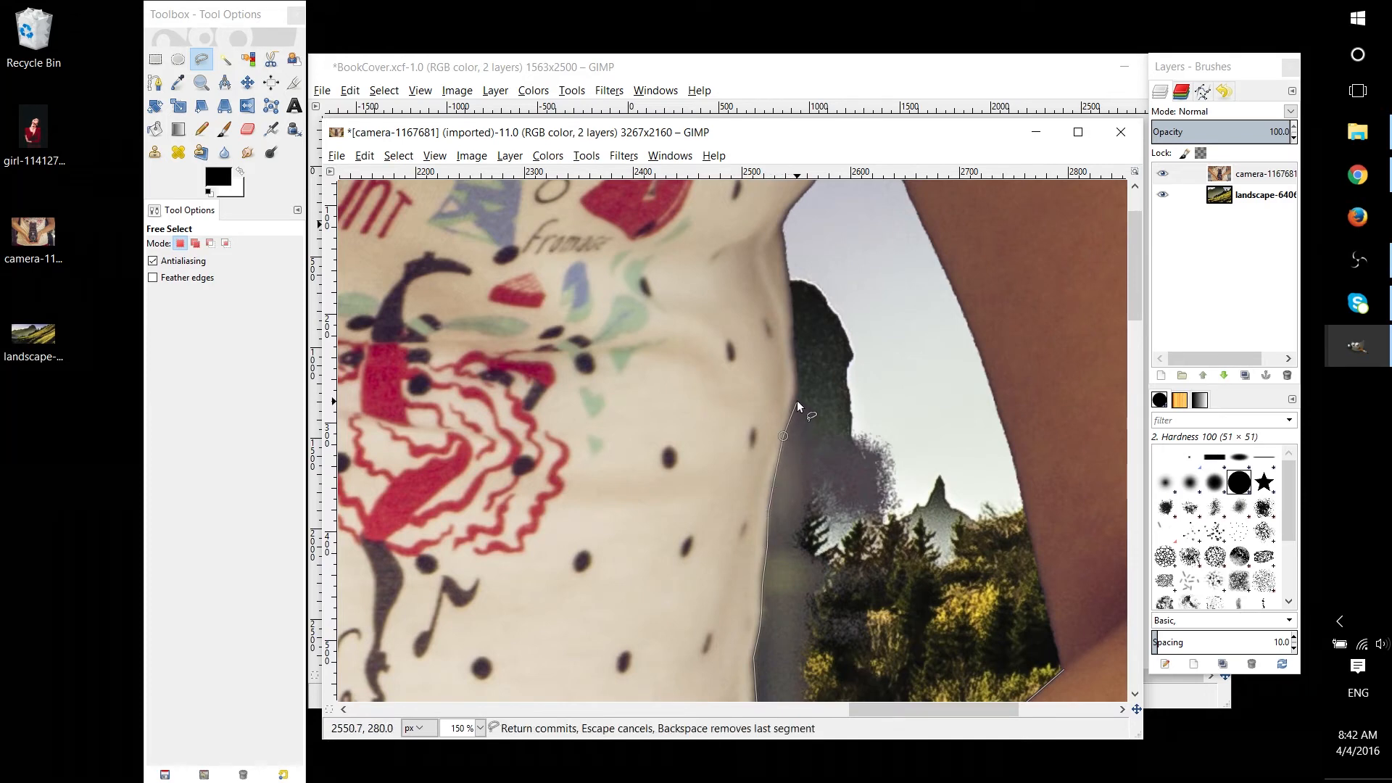
pyautogui.click(795, 293)
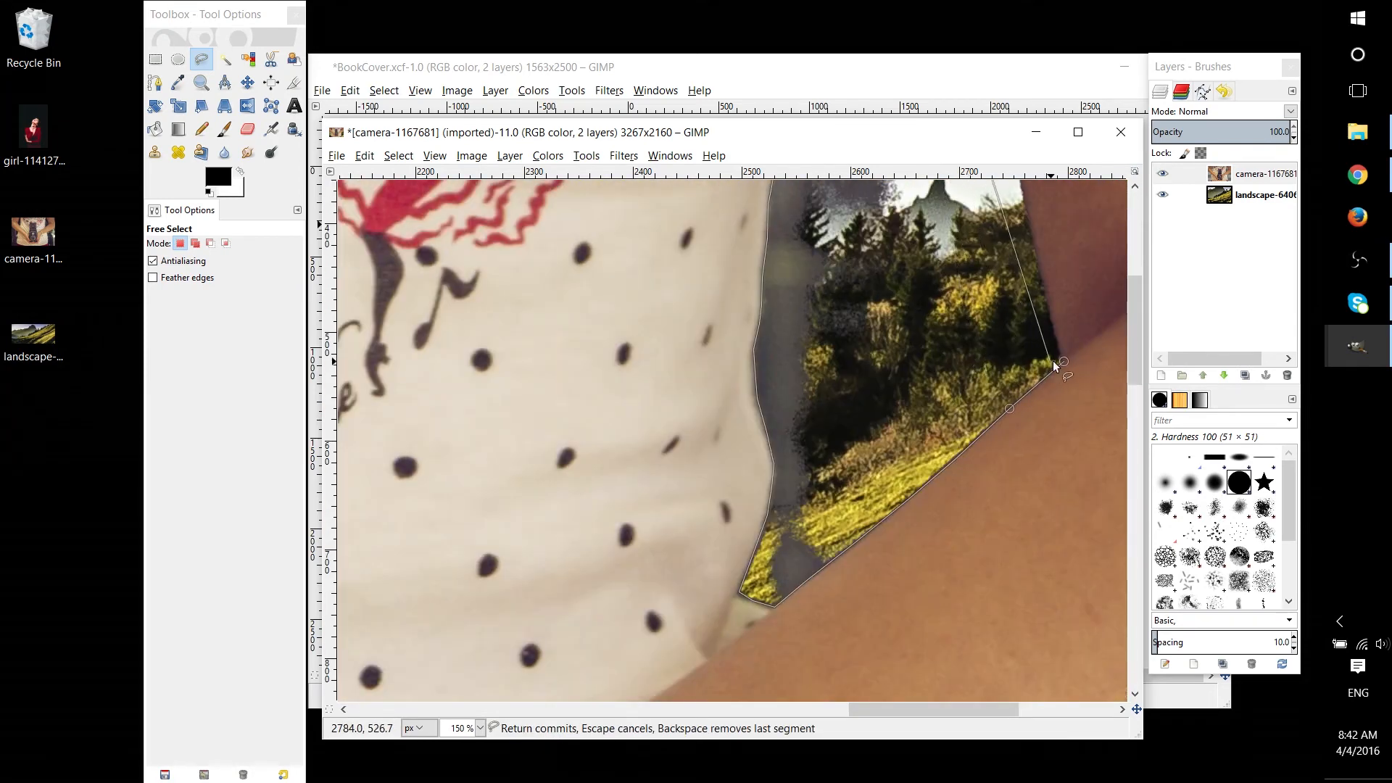
pyautogui.press('Return')
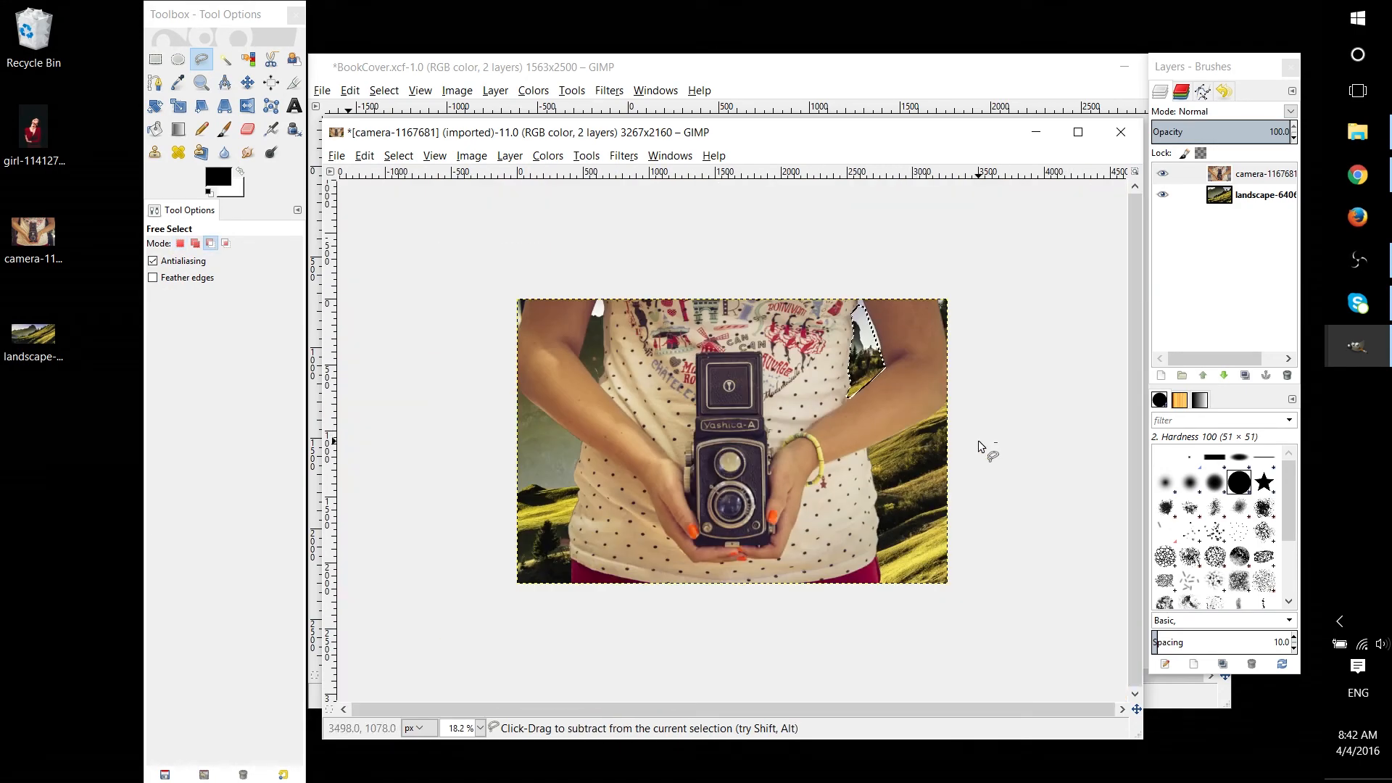
# Hide the landscape layer to check the cutout against transparency
pyautogui.click(156, 60)
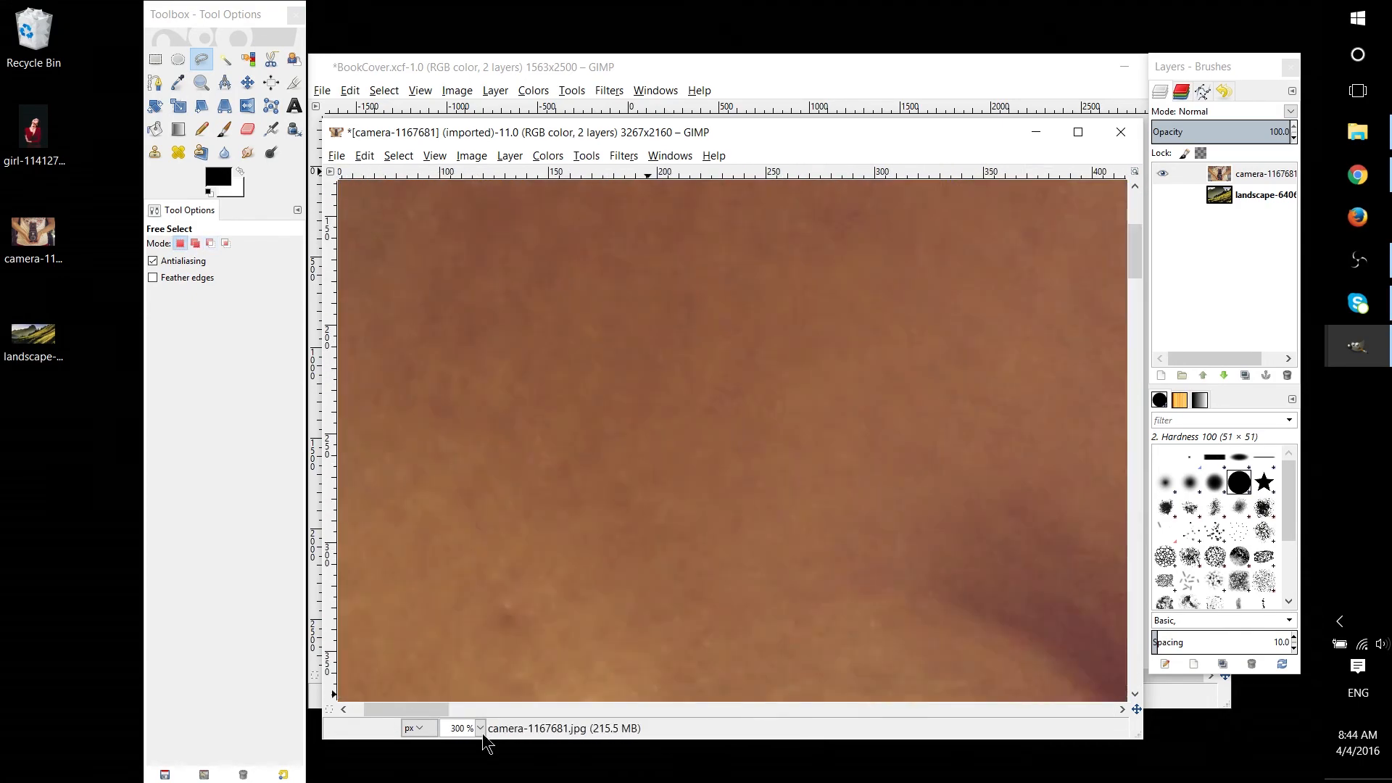
# Outline and erase the dark fringe along the left arm edge
pyautogui.click(225, 60)
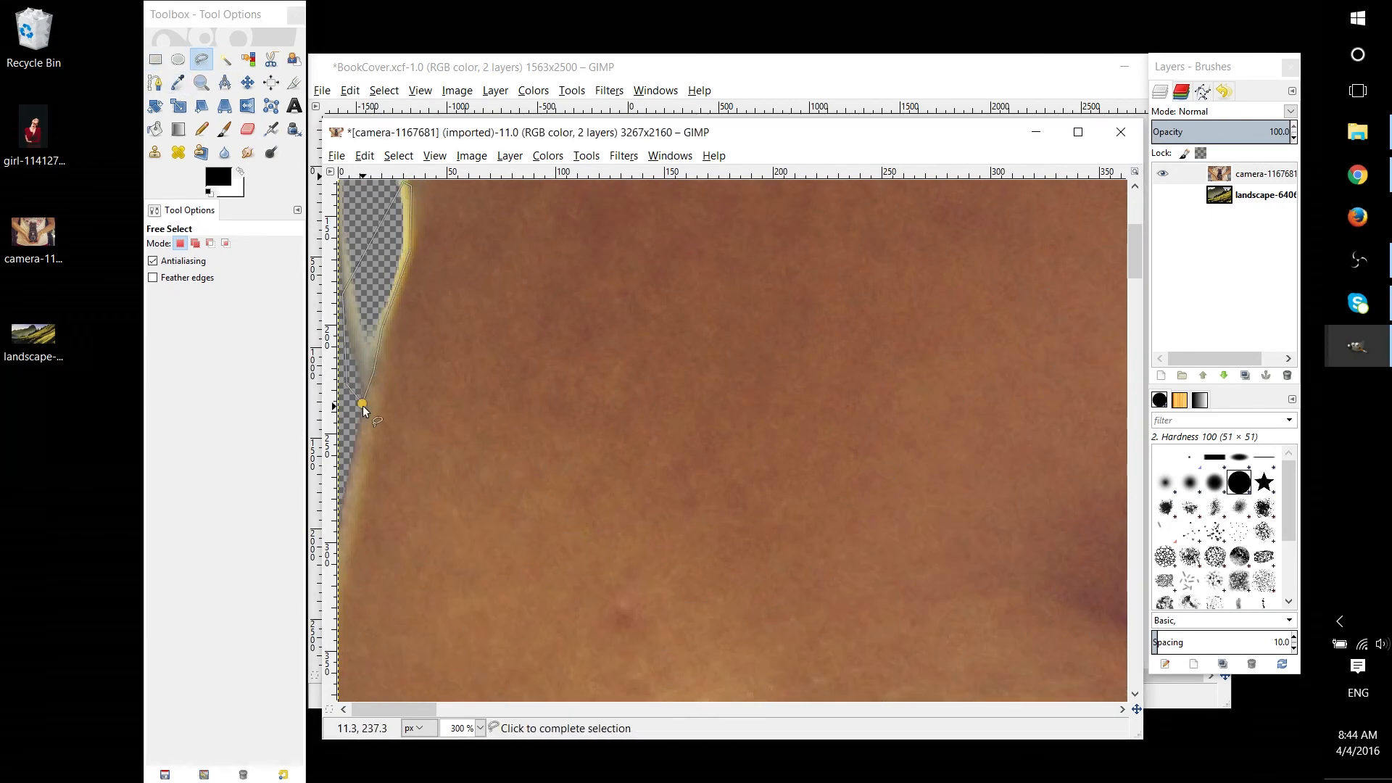
pyautogui.click(247, 127)
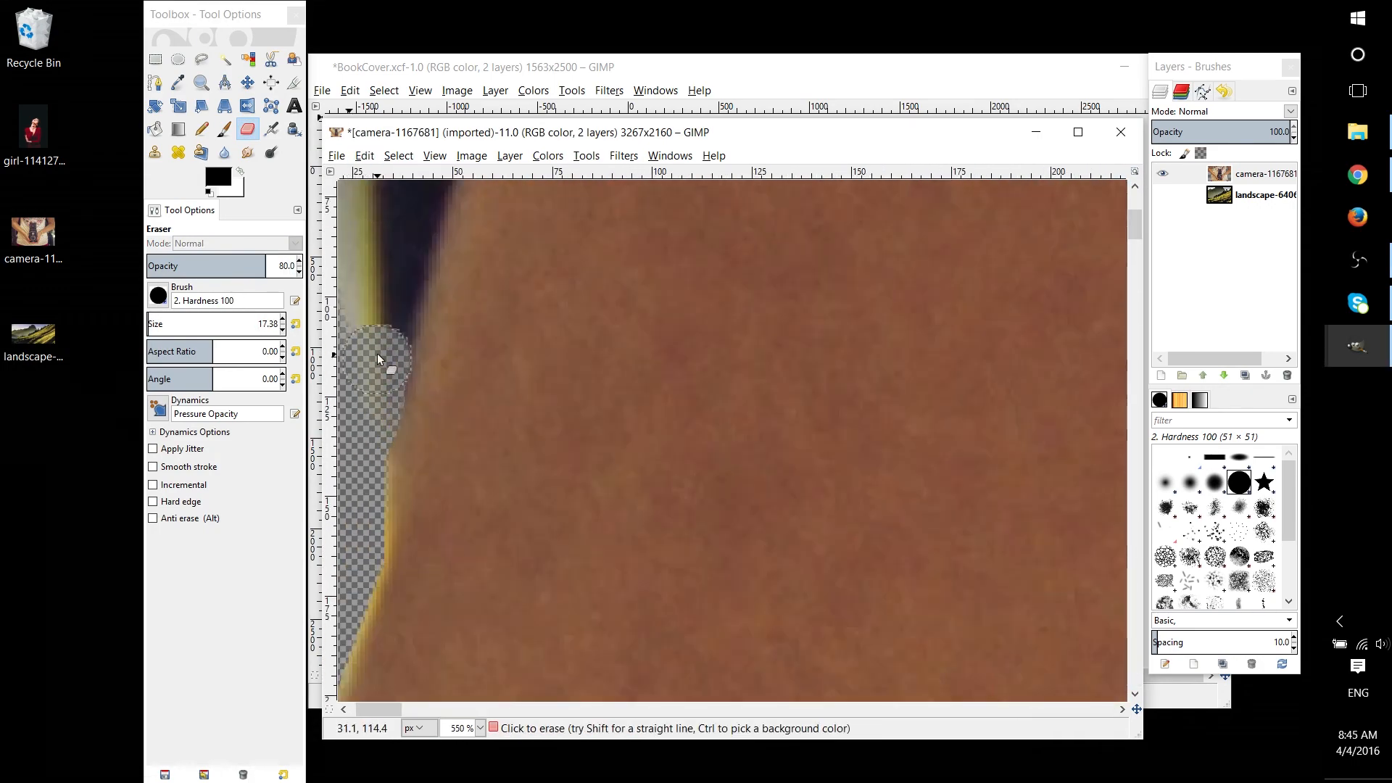
pyautogui.moveTo(378, 359); pyautogui.dragTo(413, 221)
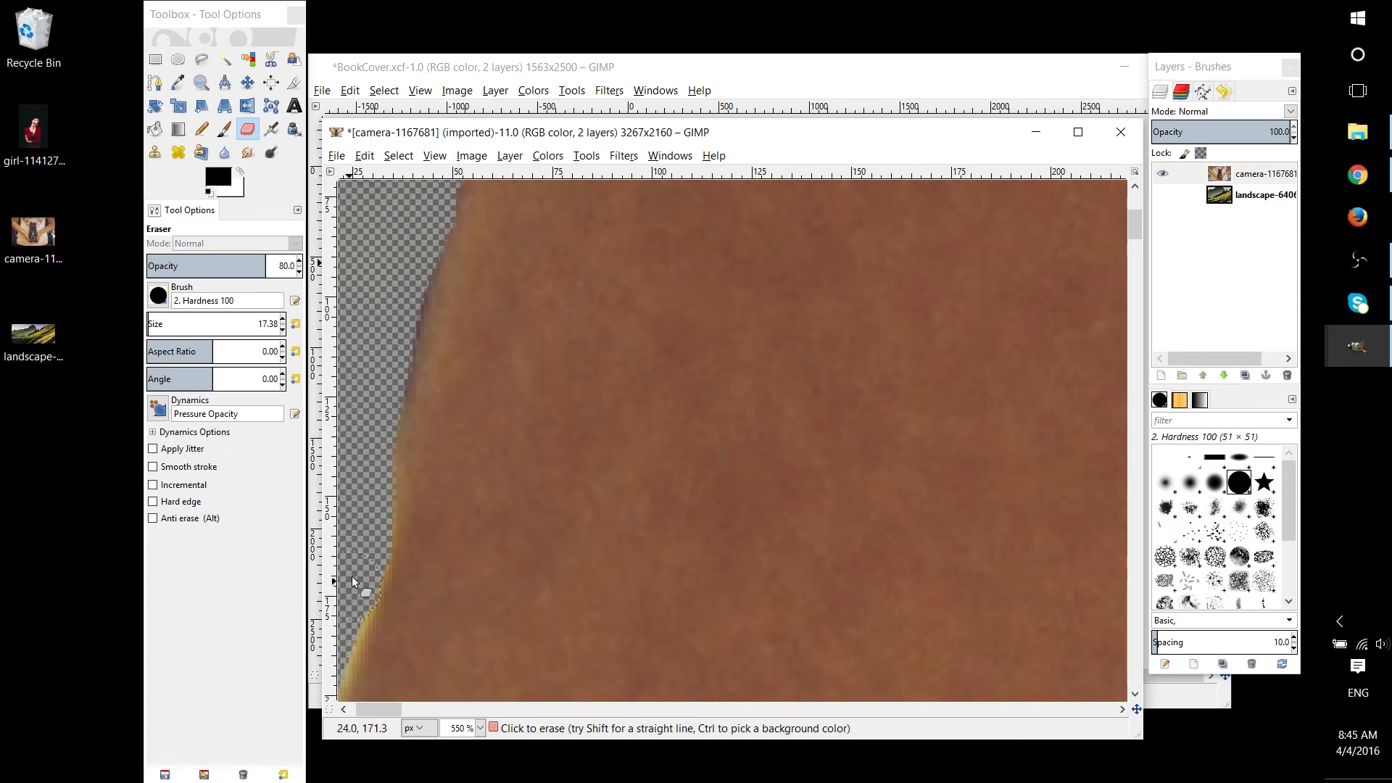
# Outline the dark strip at top left and re-enable the landscape layer
pyautogui.click(201, 61)
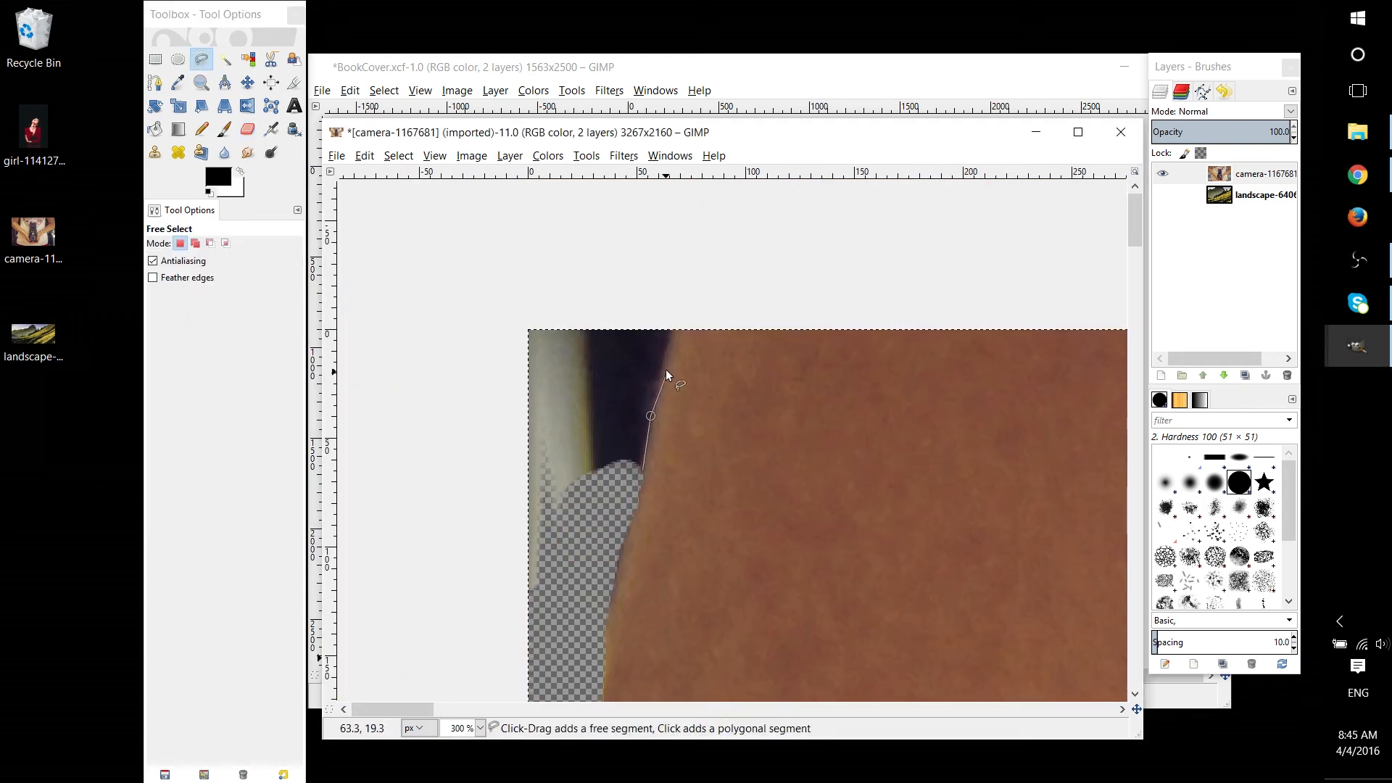
pyautogui.click(247, 129)
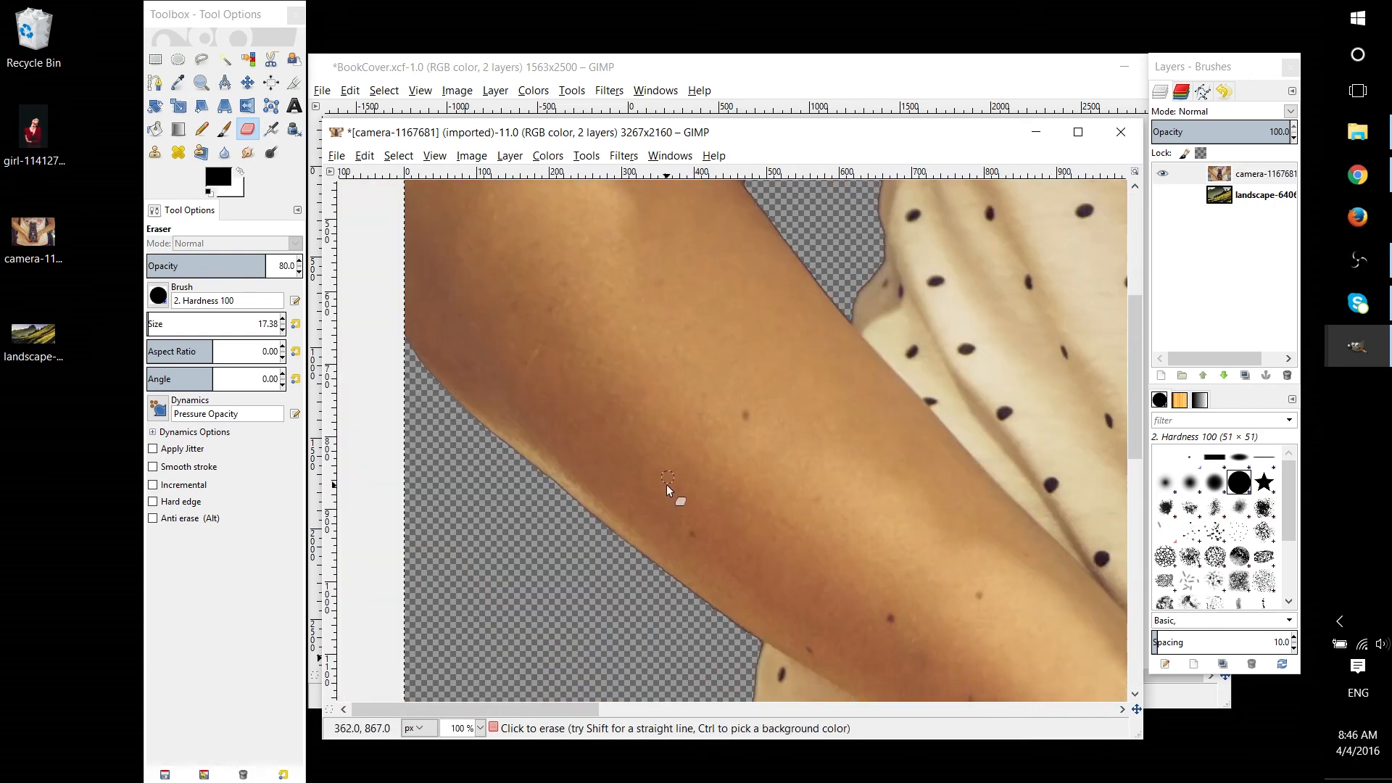
pyautogui.hscroll(3)
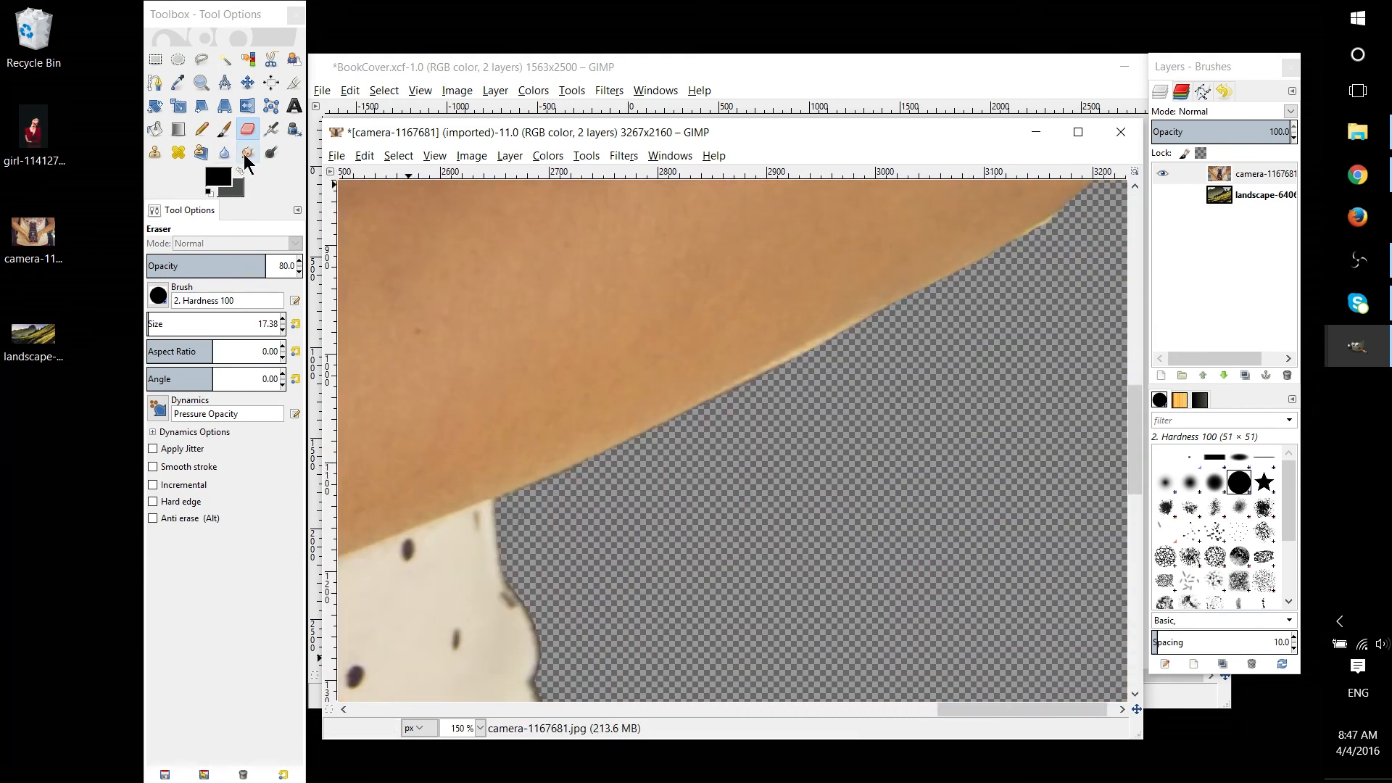
pyautogui.click(178, 153)
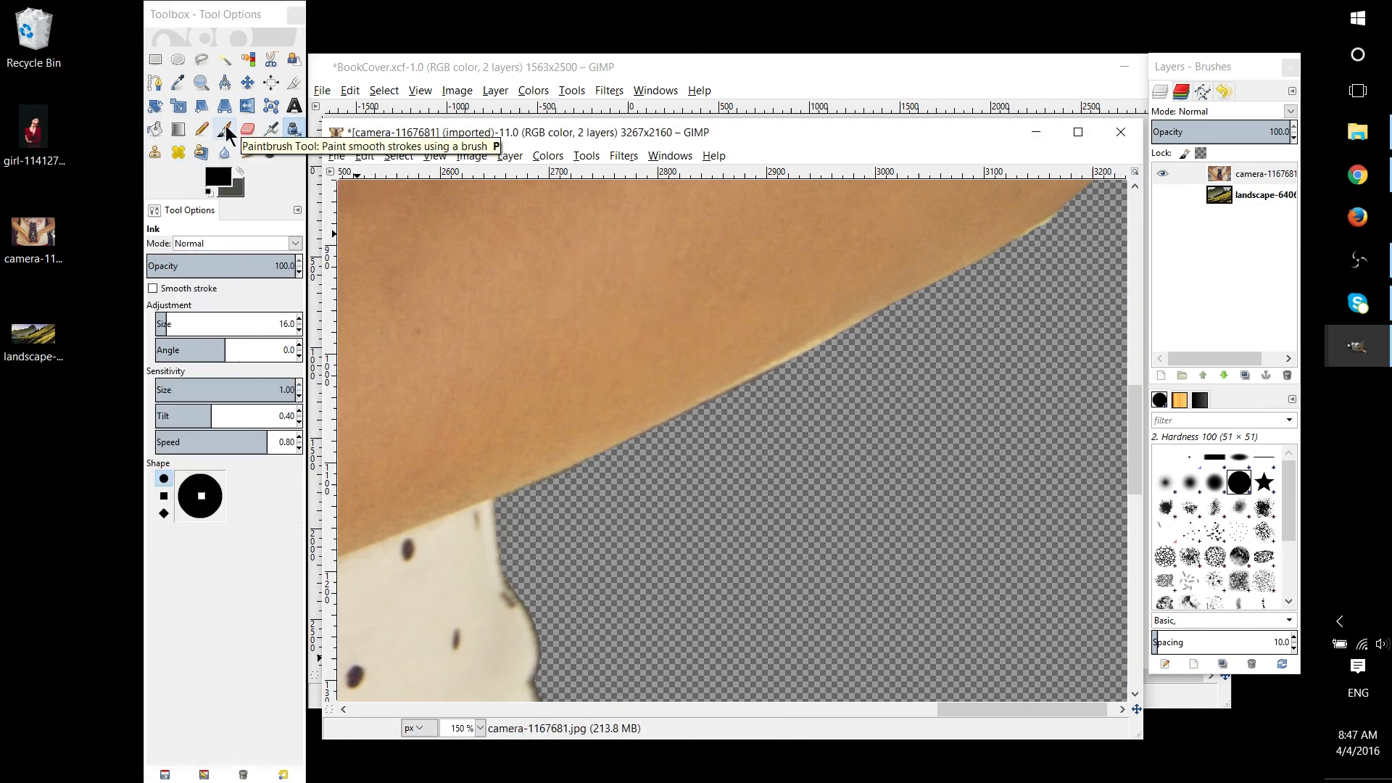
pyautogui.moveTo(299, 85)
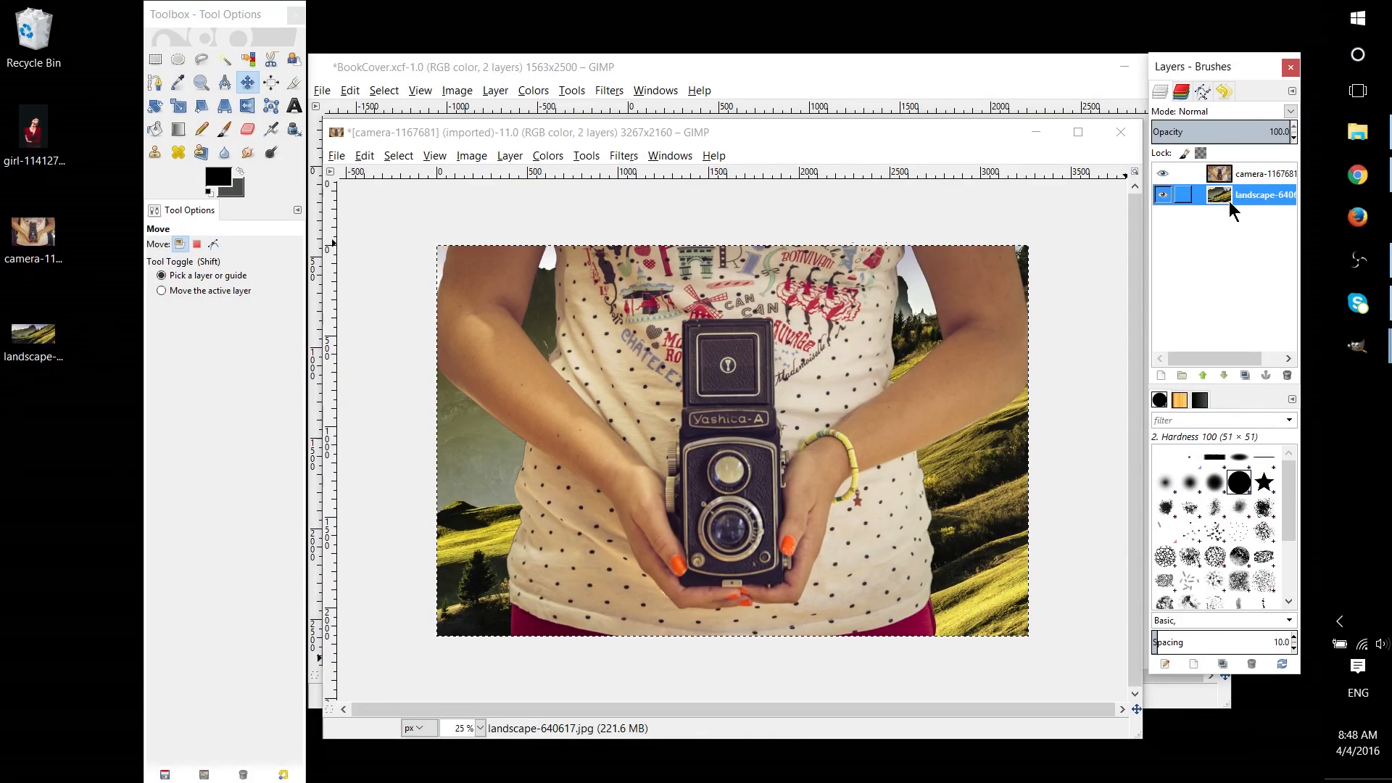
pyautogui.click(1266, 174)
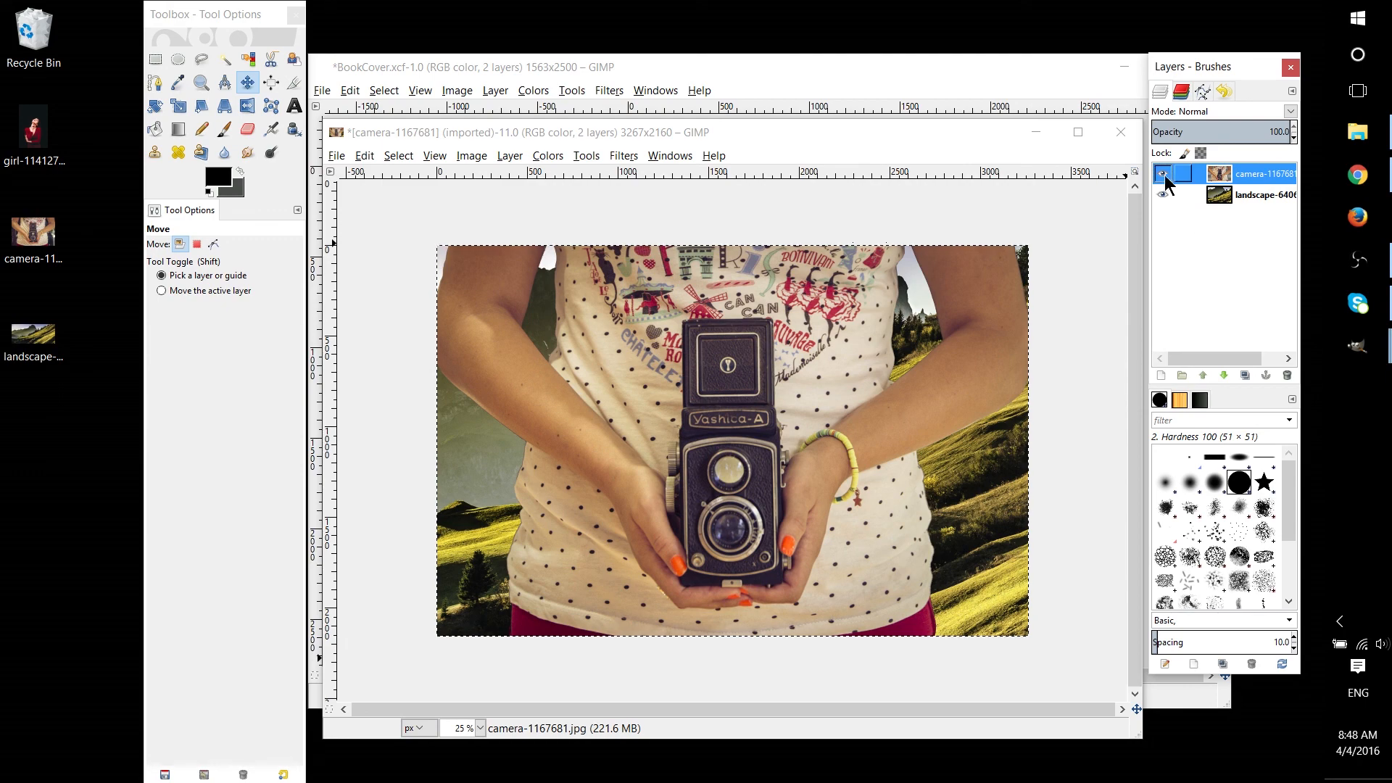
pyautogui.click(1165, 174)
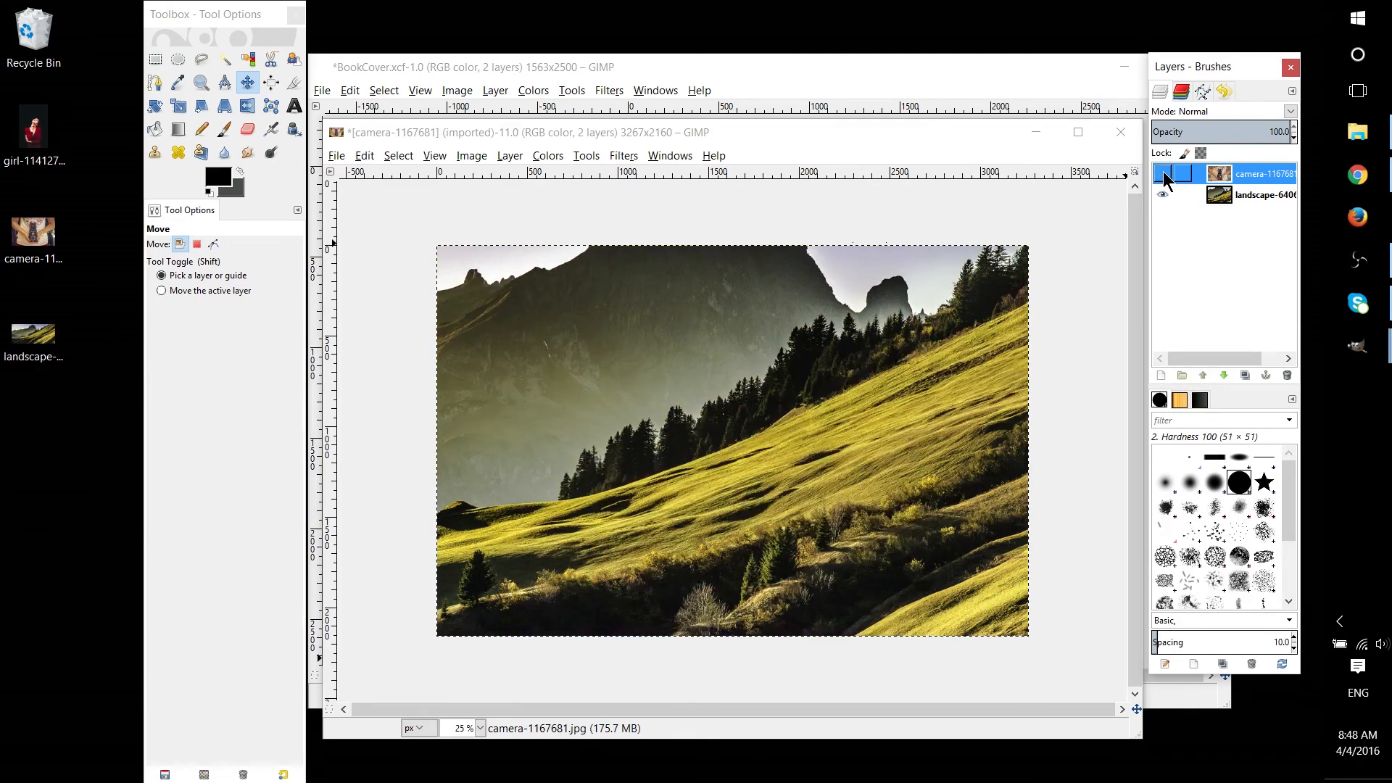
pyautogui.click(1163, 174)
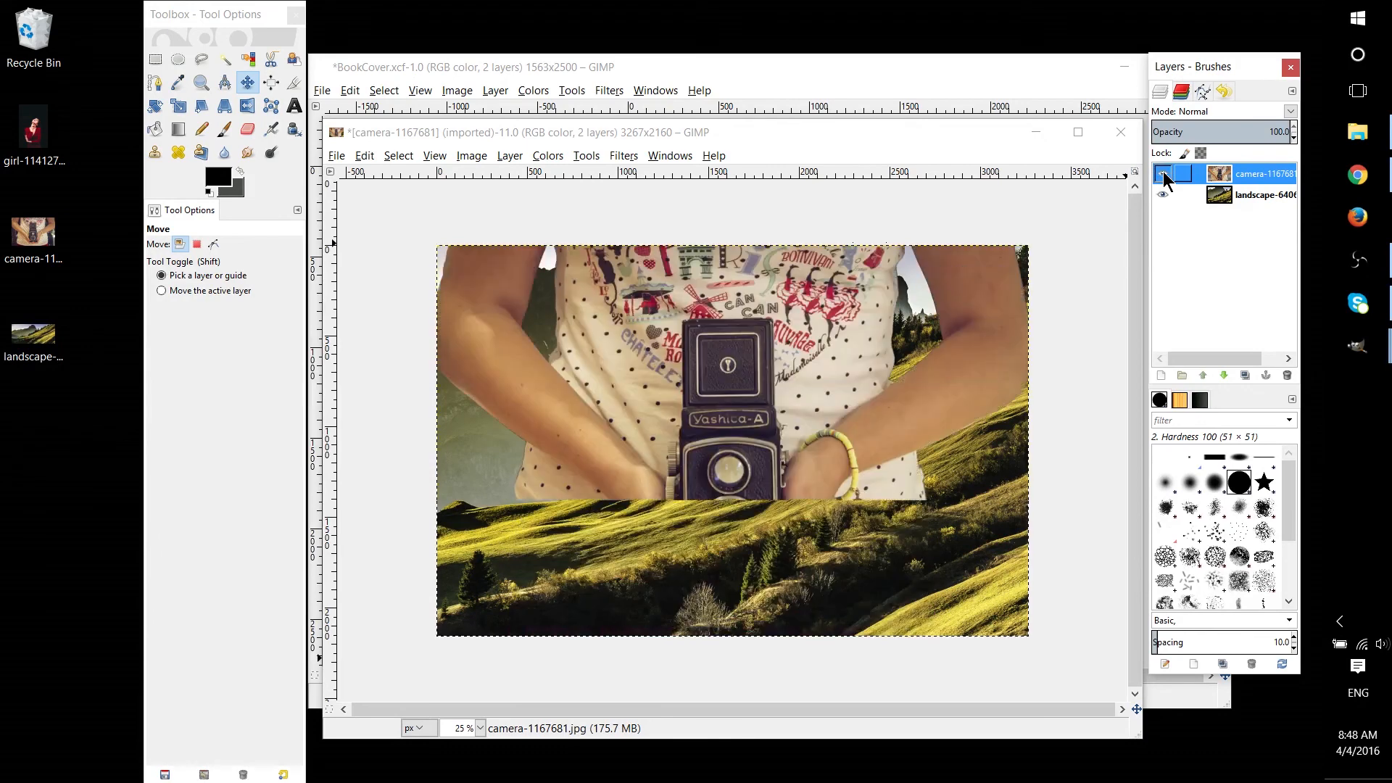